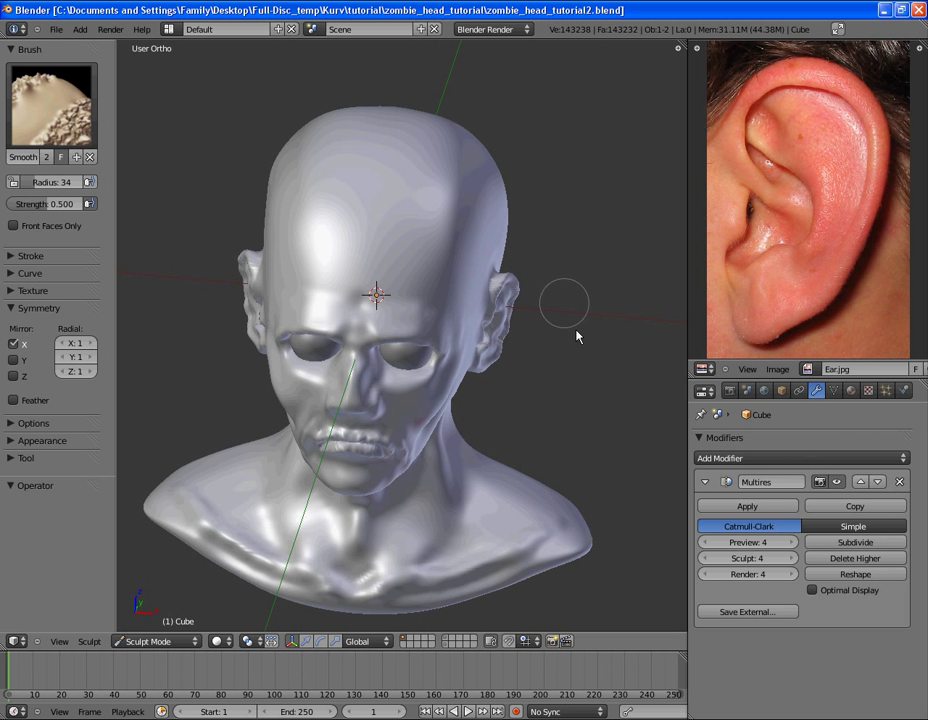
mouse_move(464, 410)
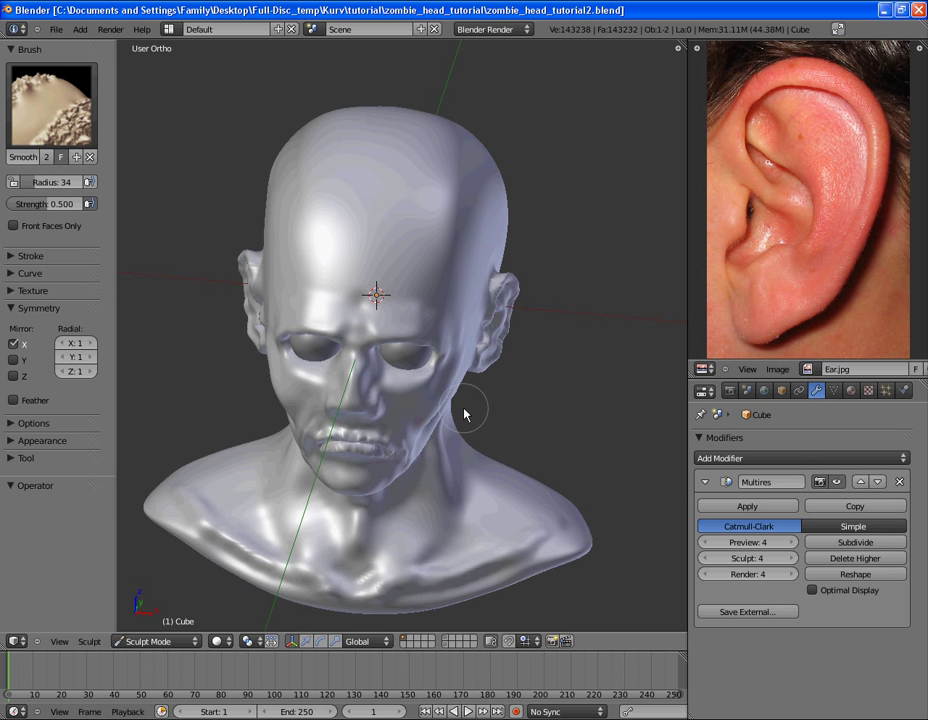
- Orbit the zombie head through side profile, three-quarter and top-down views of the skull
drag(464, 414, 270, 370)
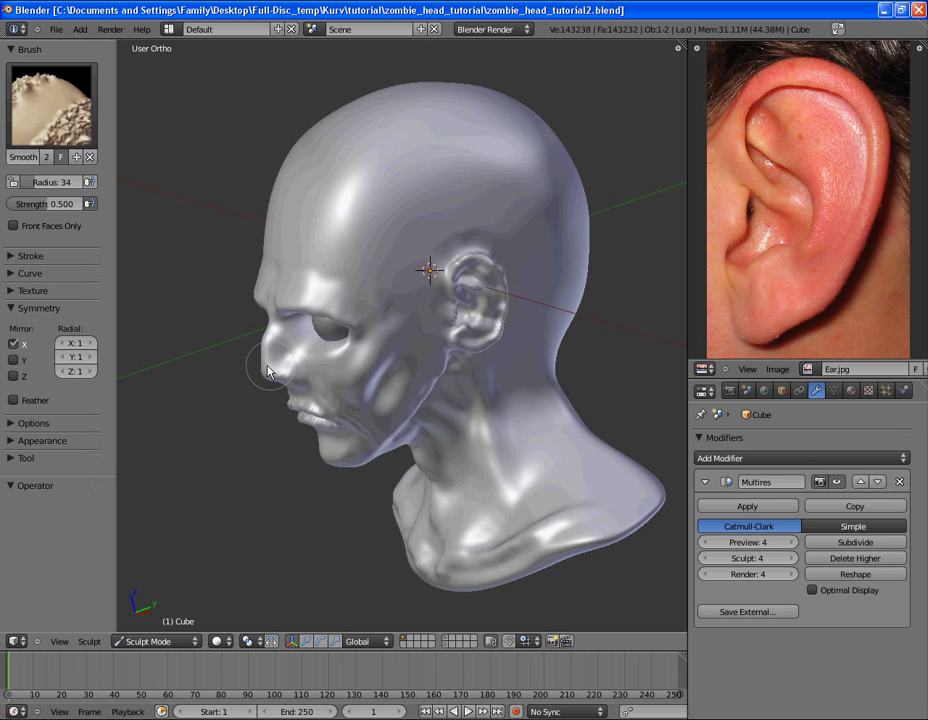
drag(270, 370, 336, 300)
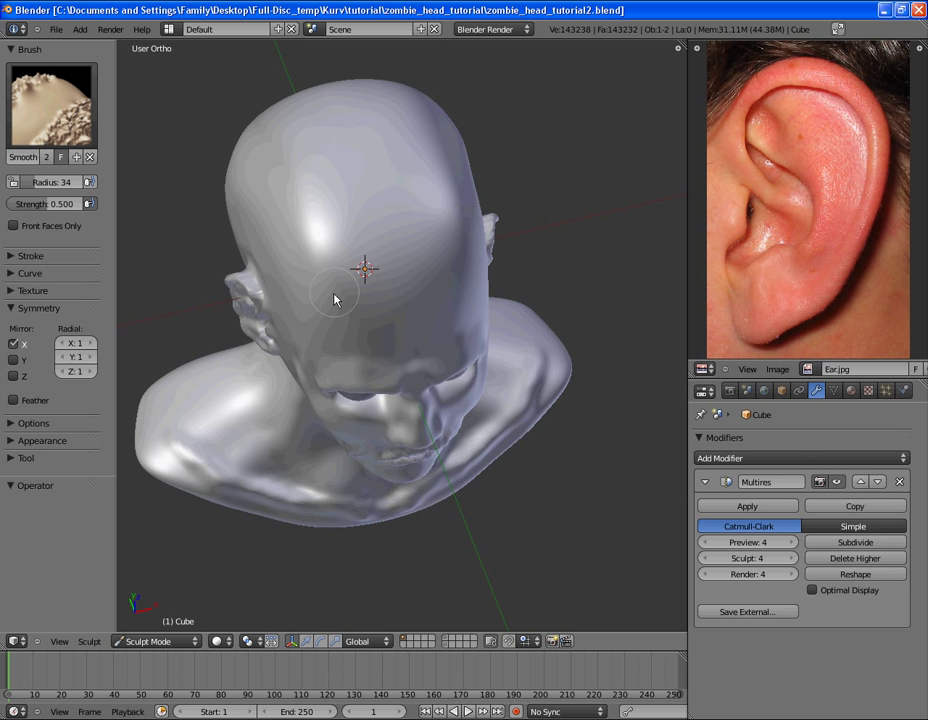
drag(336, 300, 464, 430)
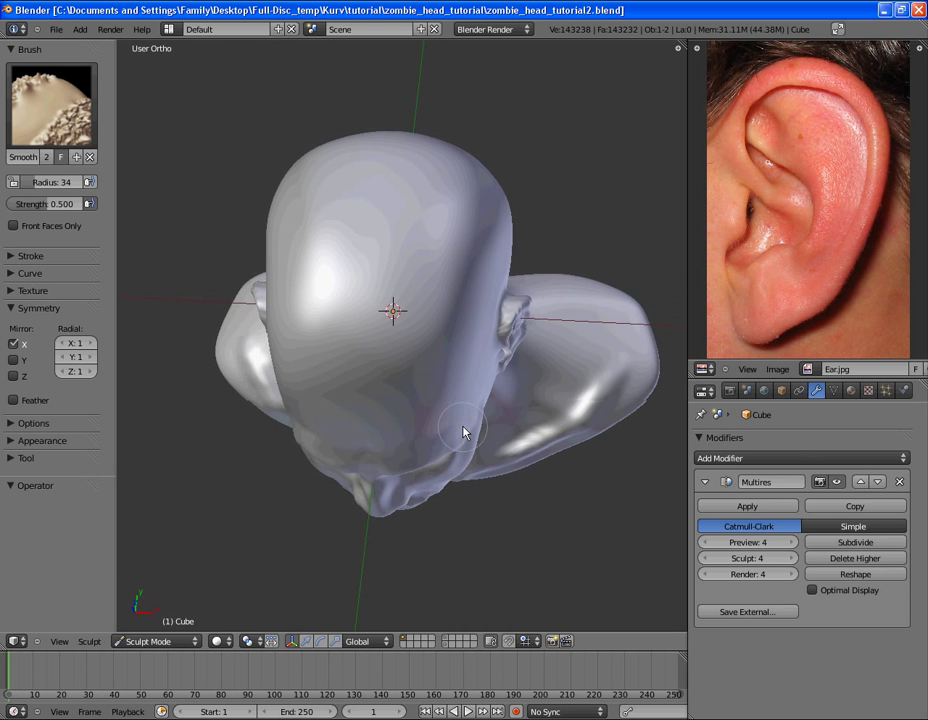
drag(464, 430, 464, 244)
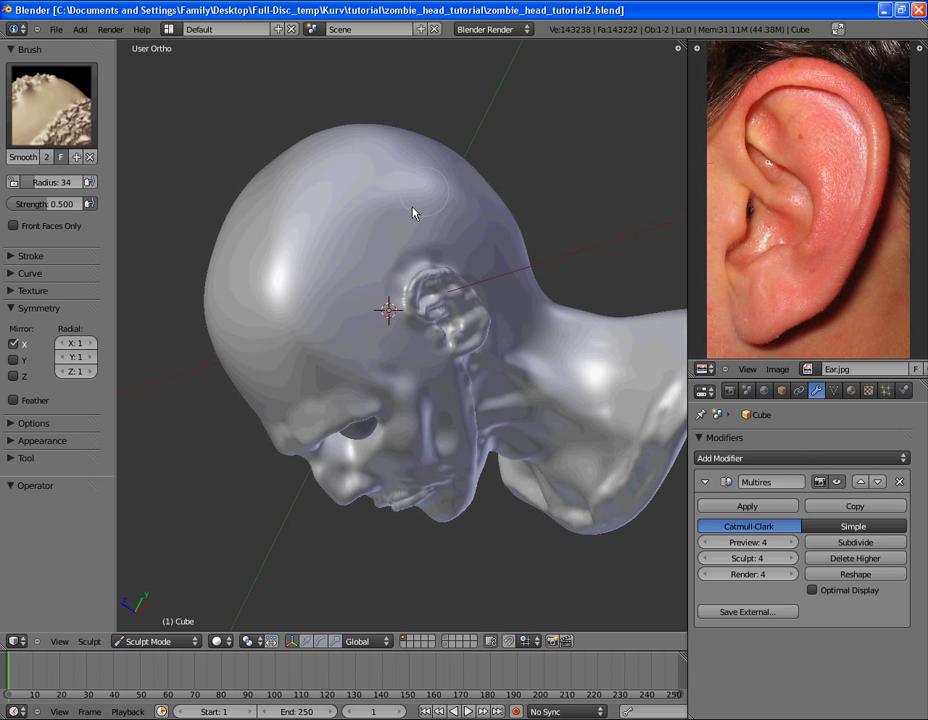
drag(416, 212, 264, 272)
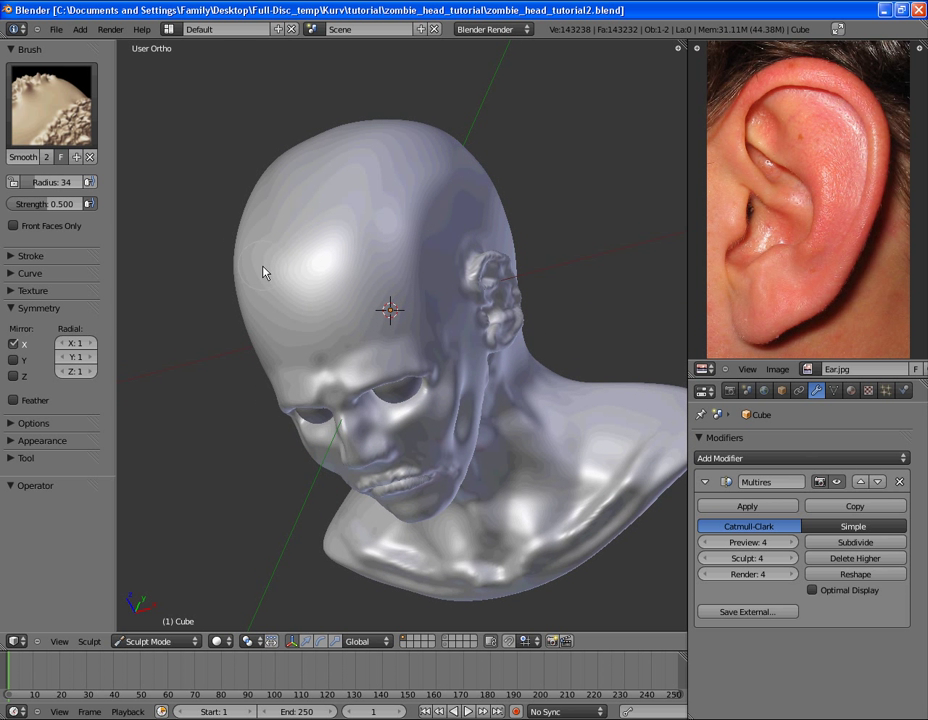
drag(264, 272, 428, 414)
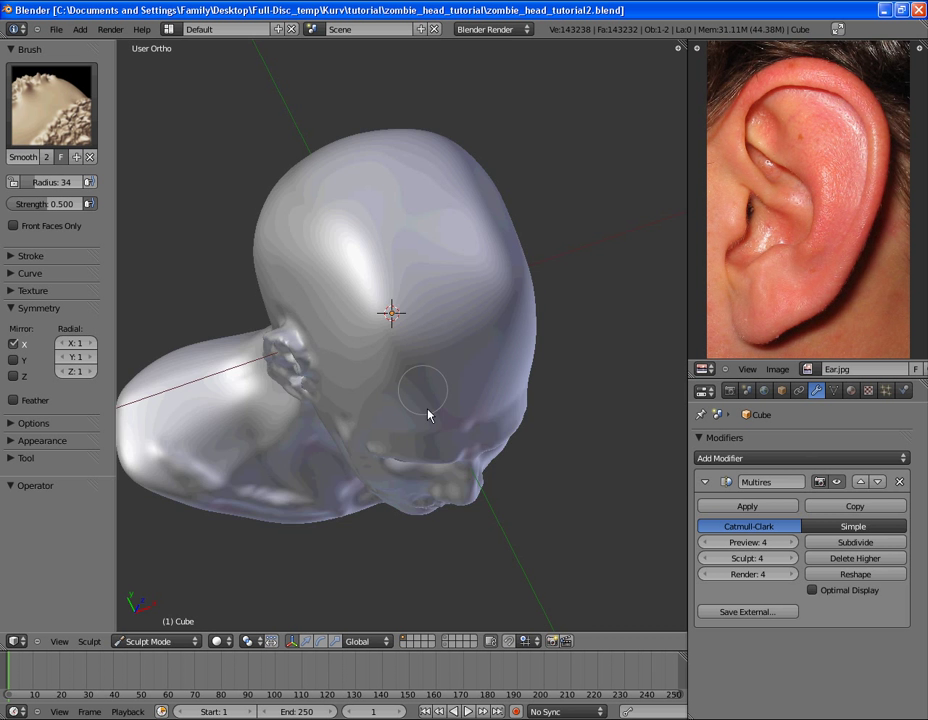
drag(428, 414, 472, 212)
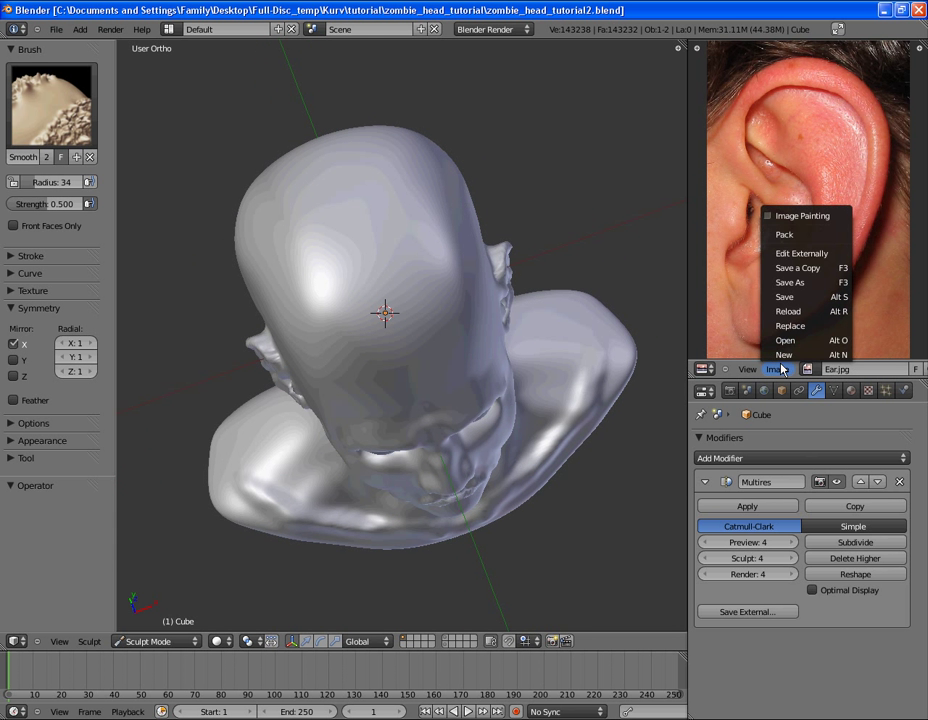
- Choose Image > Open/Replace to swap the ear picture for the brain reference photo
click(784, 340)
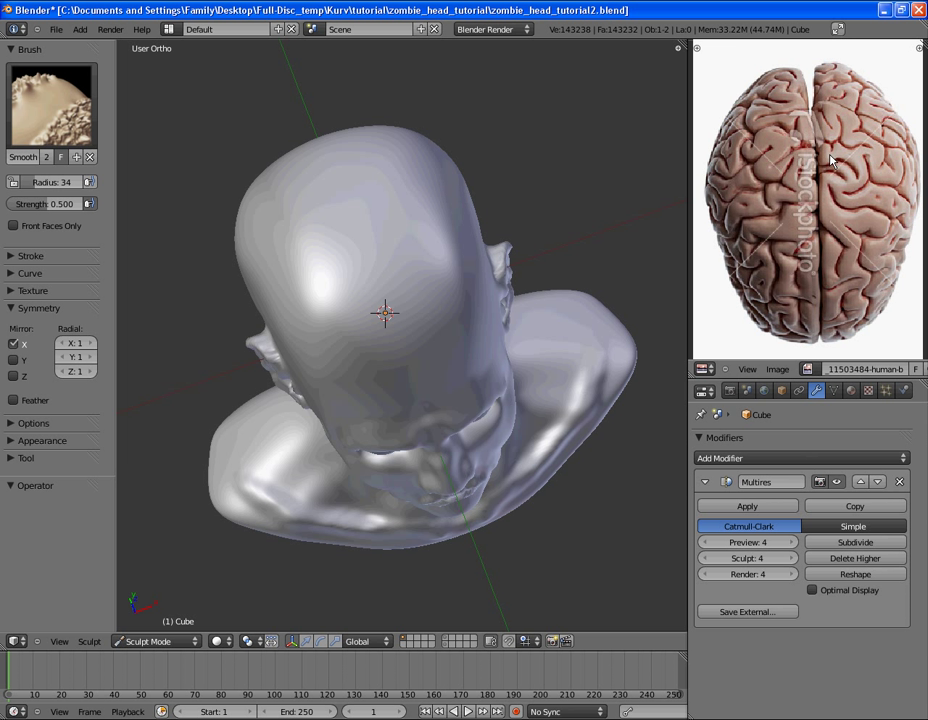
mouse_move(820, 140)
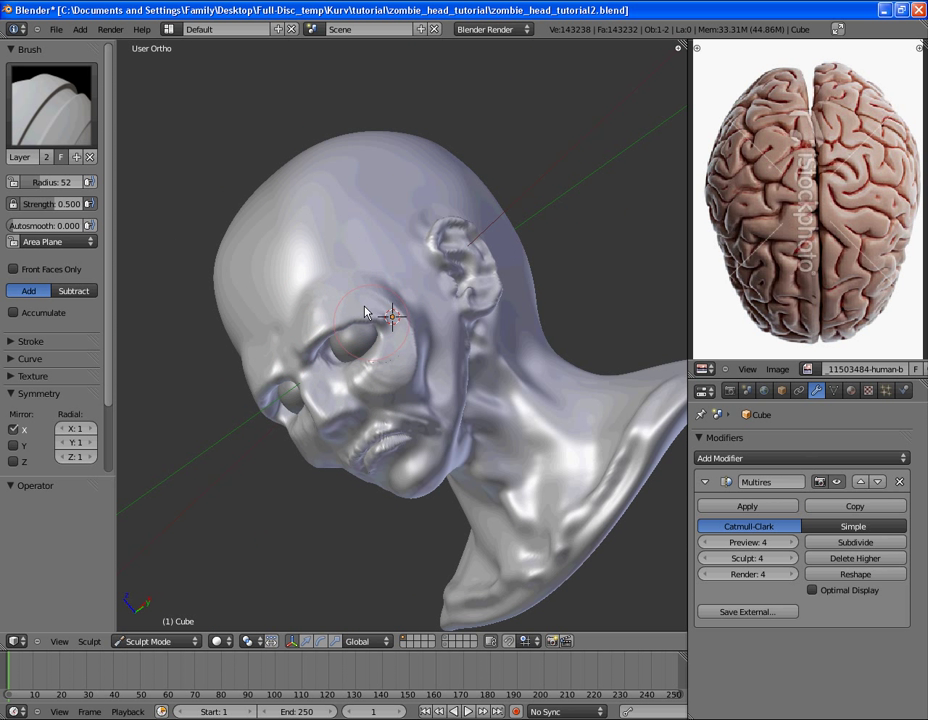
drag(364, 312, 416, 490)
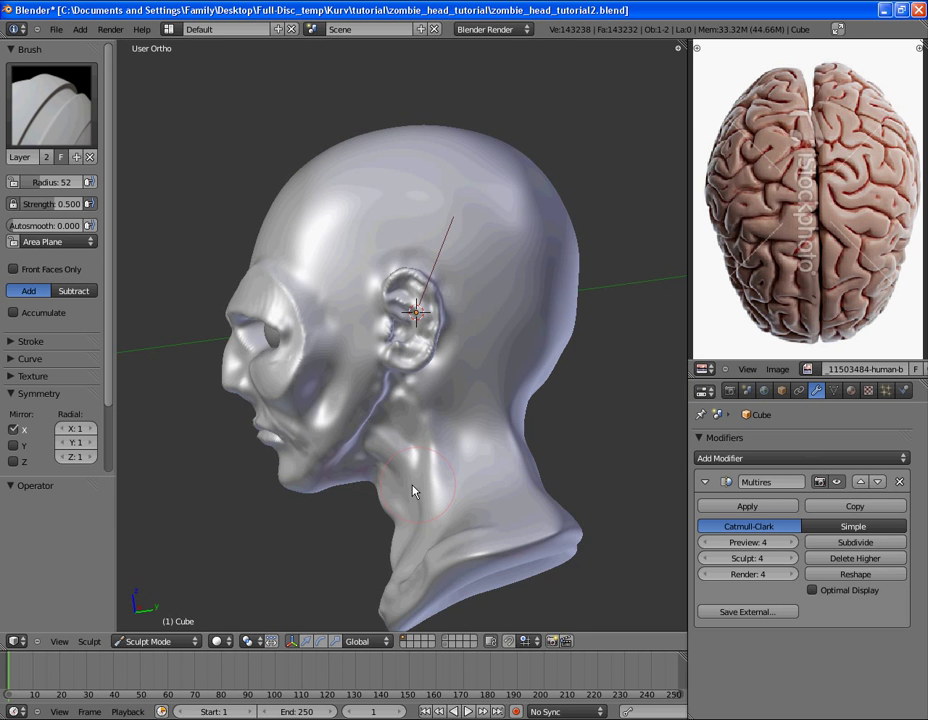
drag(410, 490, 276, 178)
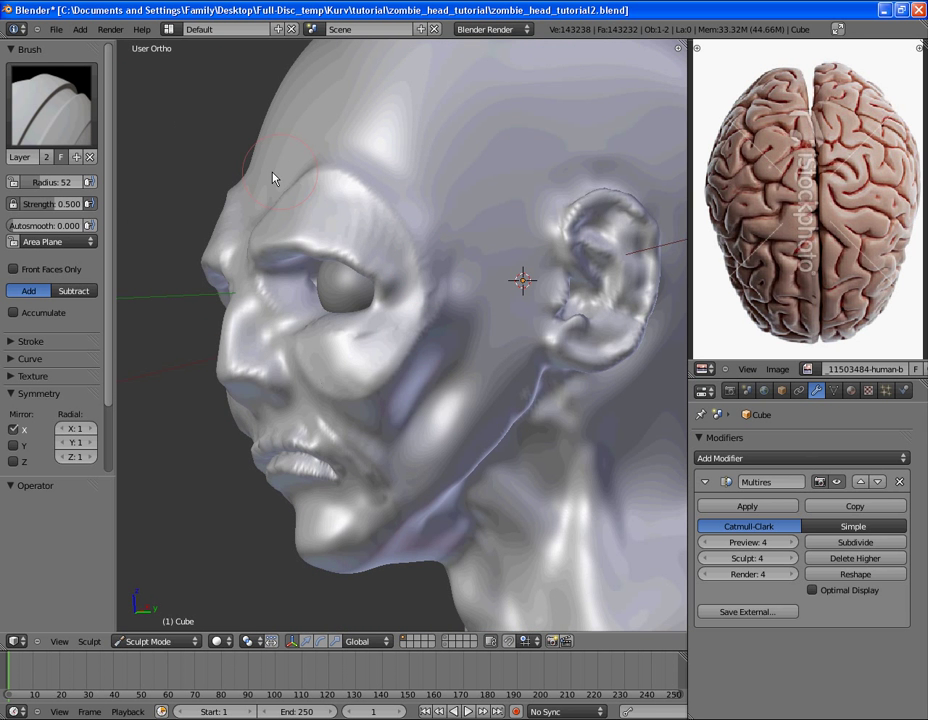
drag(276, 180, 490, 258)
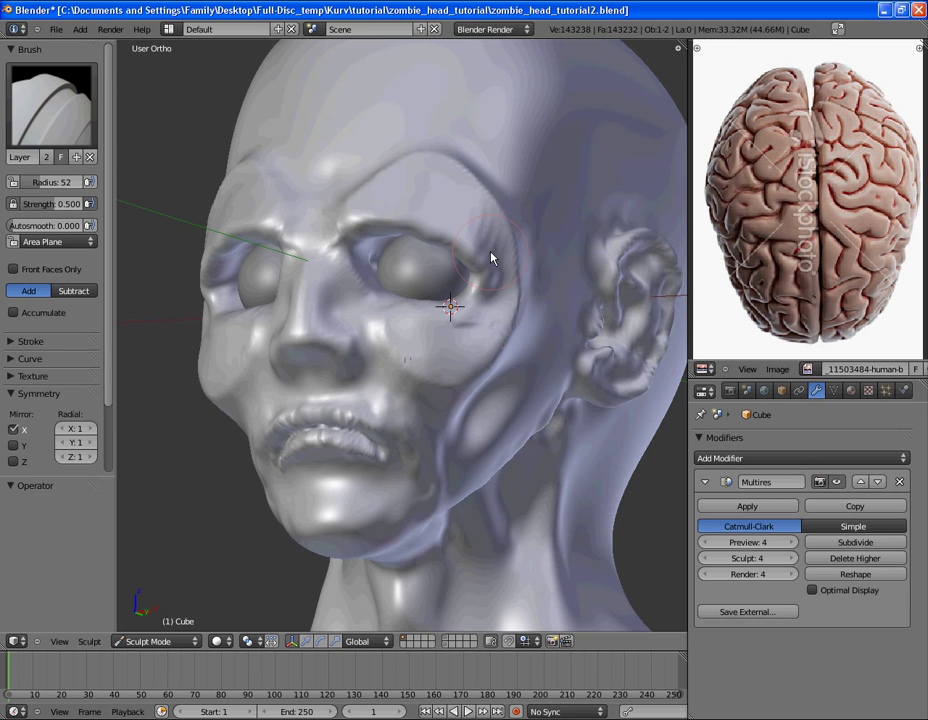
drag(490, 260, 444, 272)
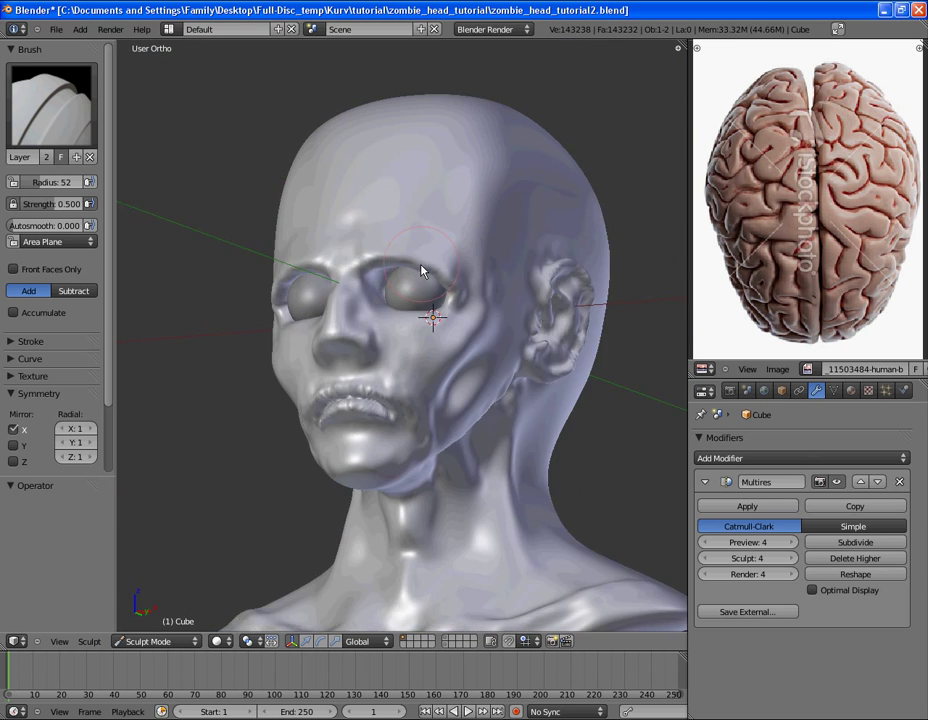
drag(420, 270, 360, 344)
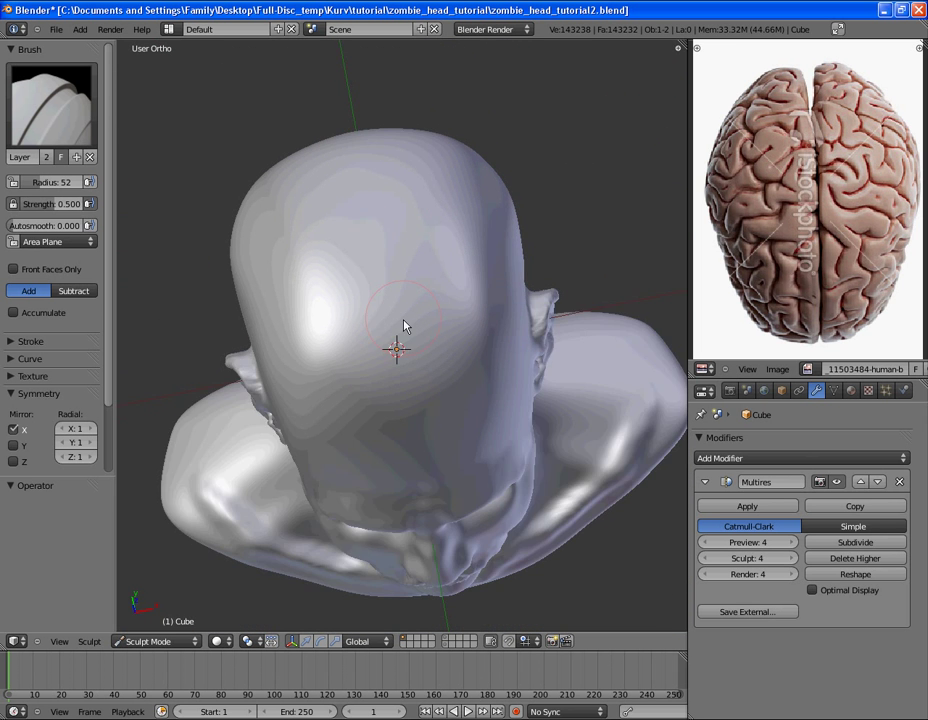
drag(404, 324, 380, 348)
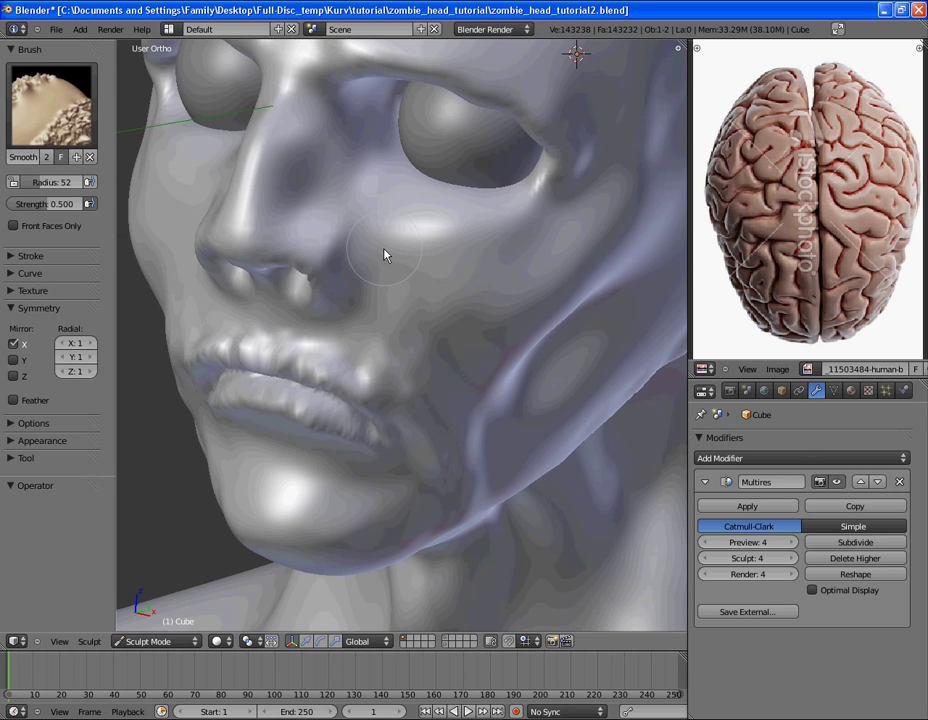
- View the nose and mouth in profile and from below, then bring up the brush picker
drag(384, 256, 520, 320)
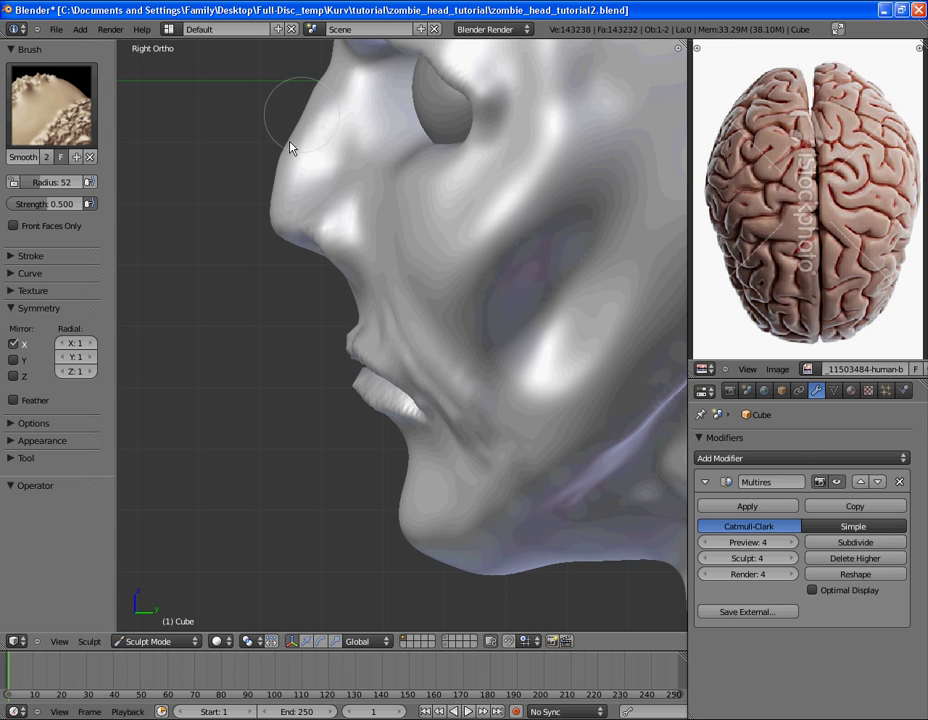
drag(300, 144, 384, 290)
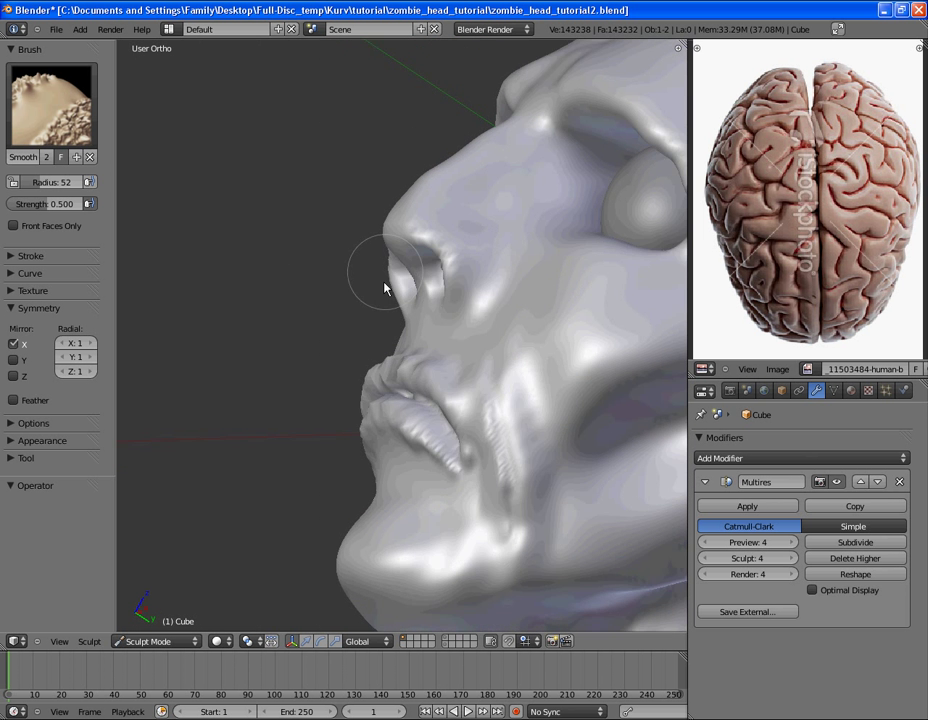
click(52, 104)
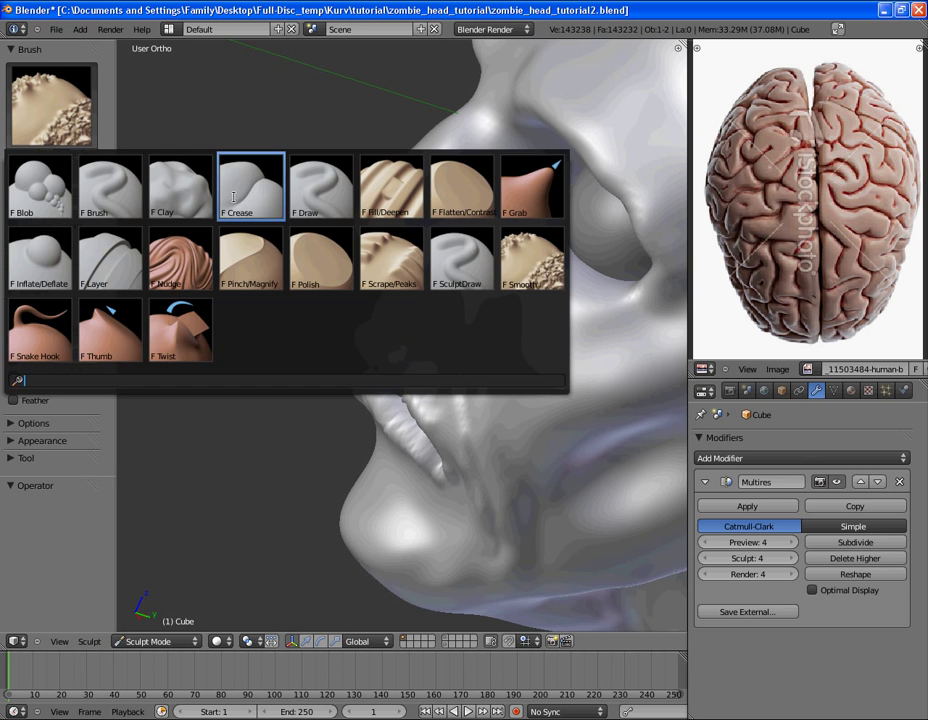
- Crease around the nose with the Crease brush, then move through Grab to the Layer brush
click(252, 188)
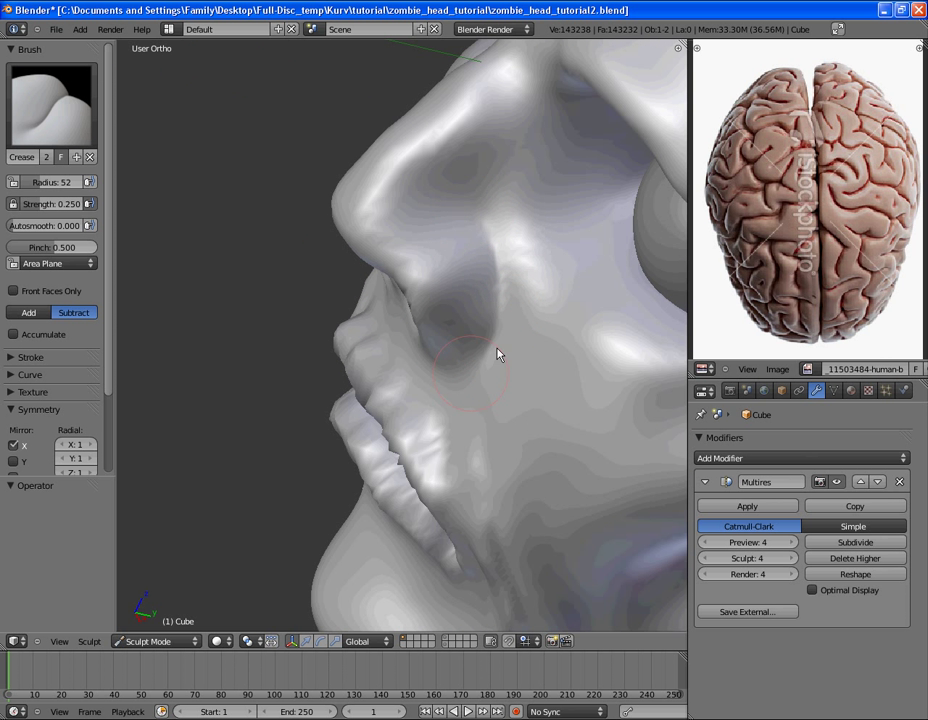
drag(500, 356, 556, 312)
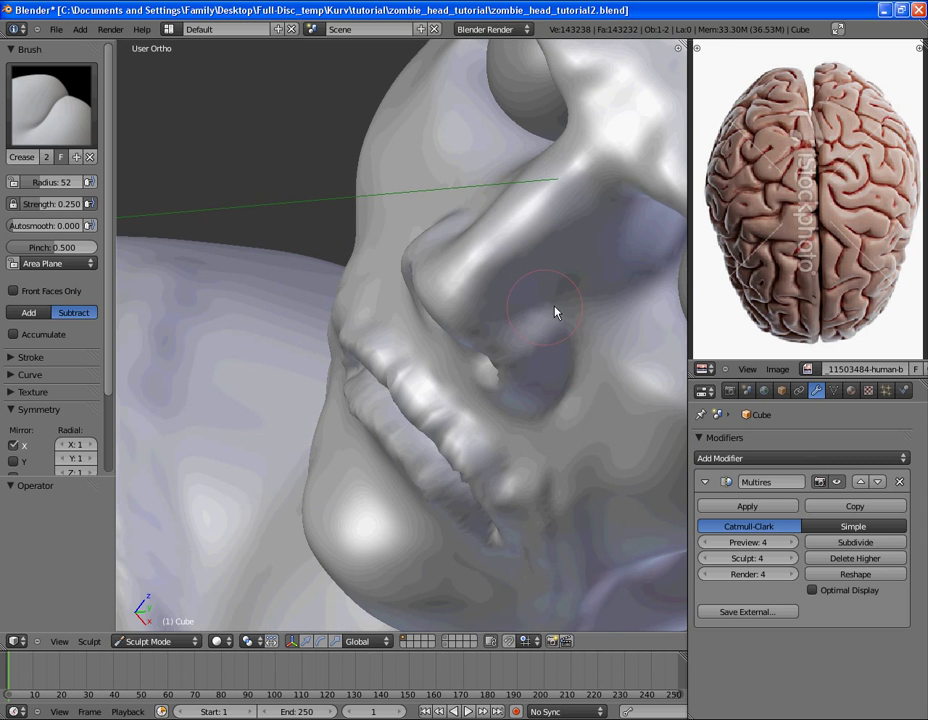
drag(556, 310, 464, 278)
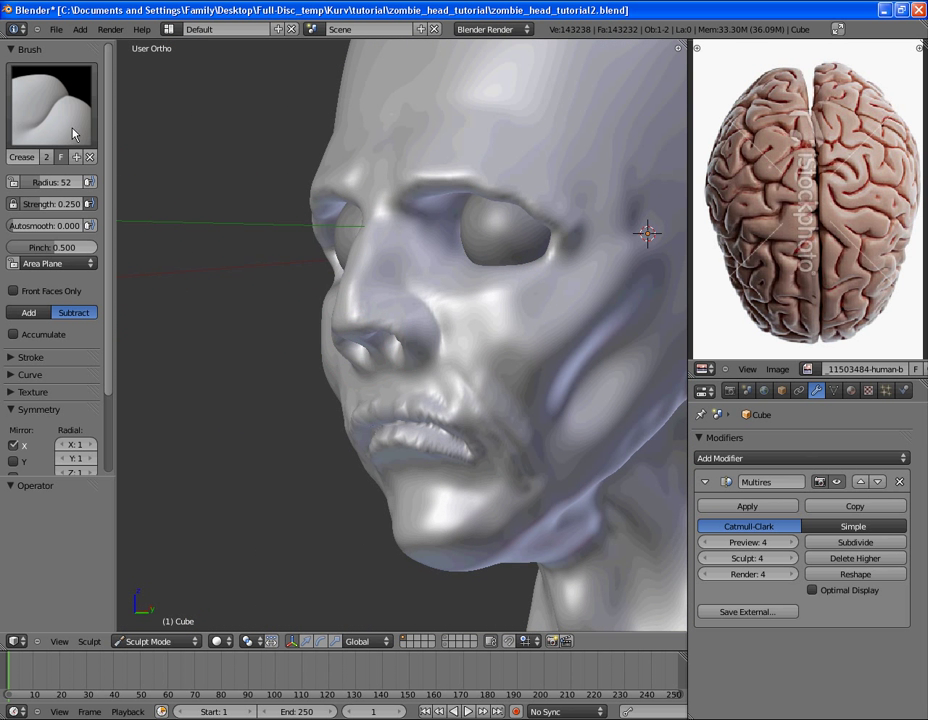
click(50, 104)
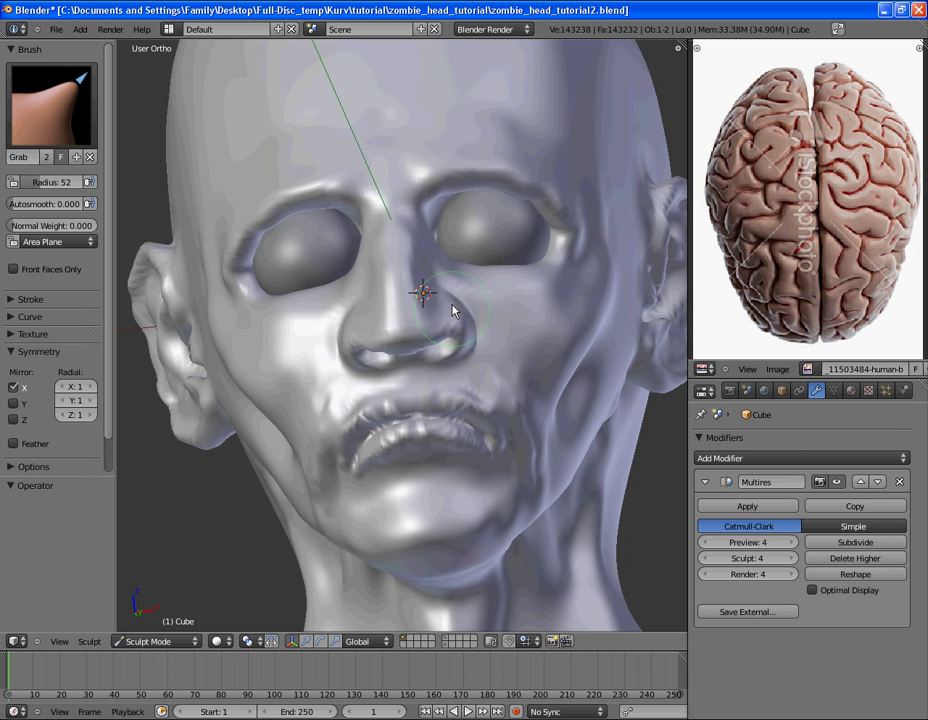
mouse_move(410, 370)
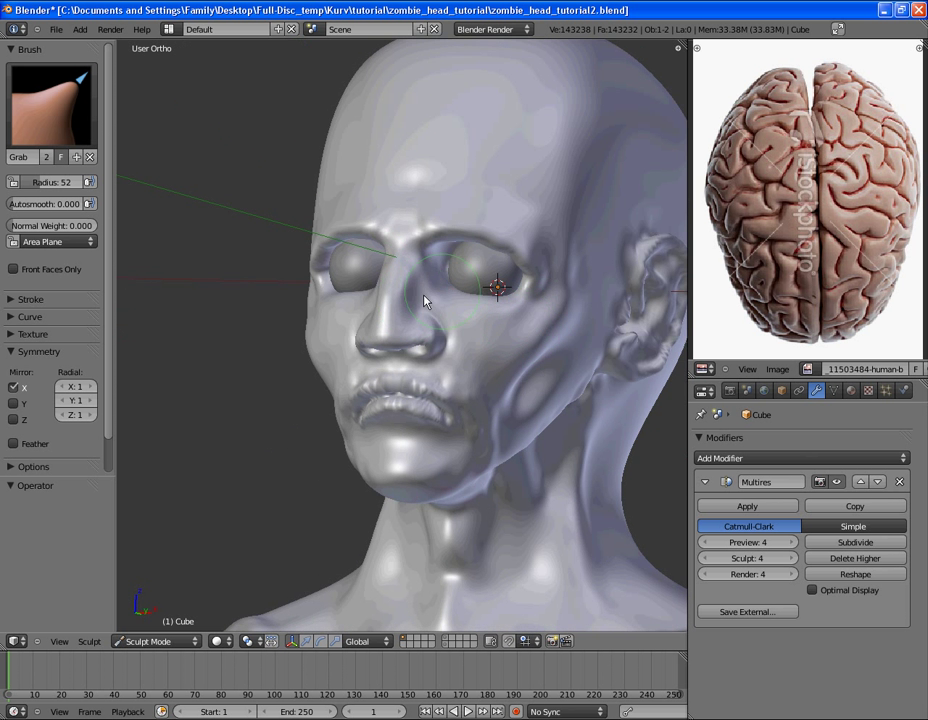
key(Ctrl+S)
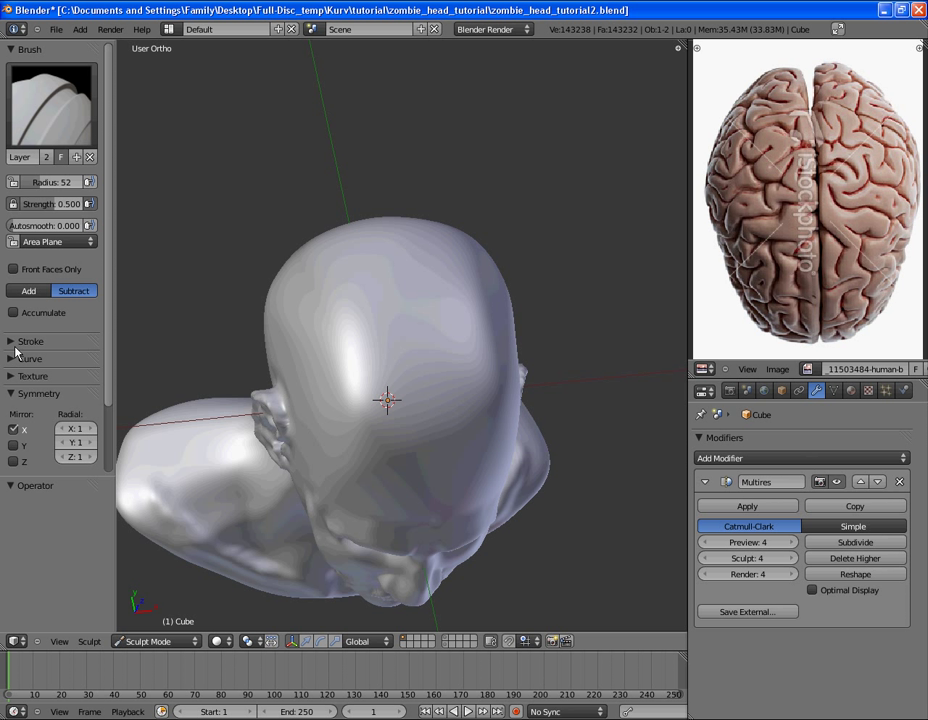
- With Anchored stroke method, carve the skull-top hollow deeper and set the brush curve to Smooth
click(30, 340)
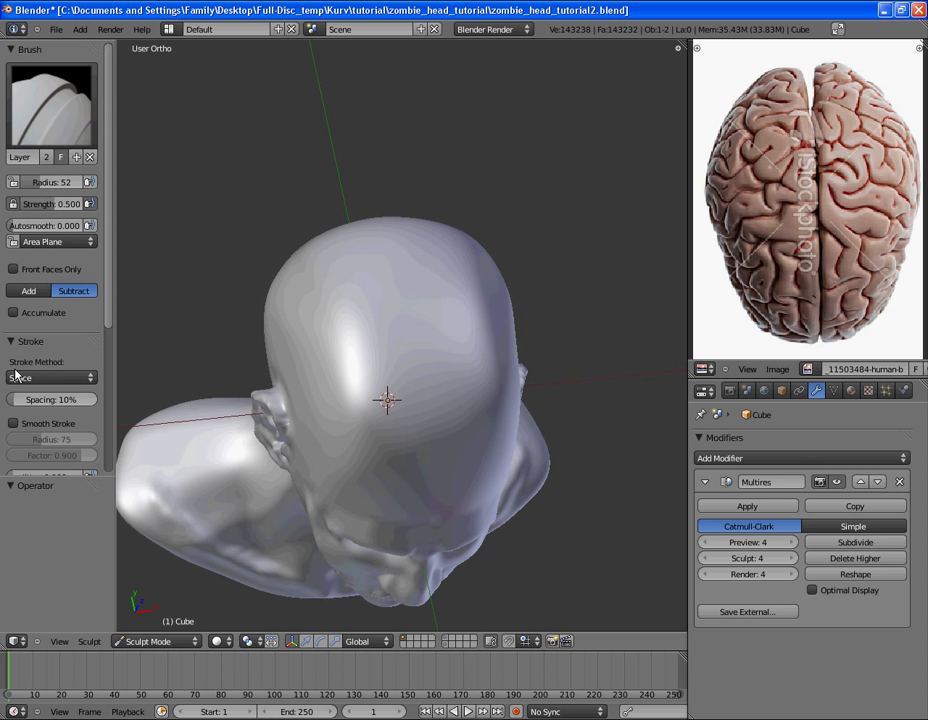
click(50, 376)
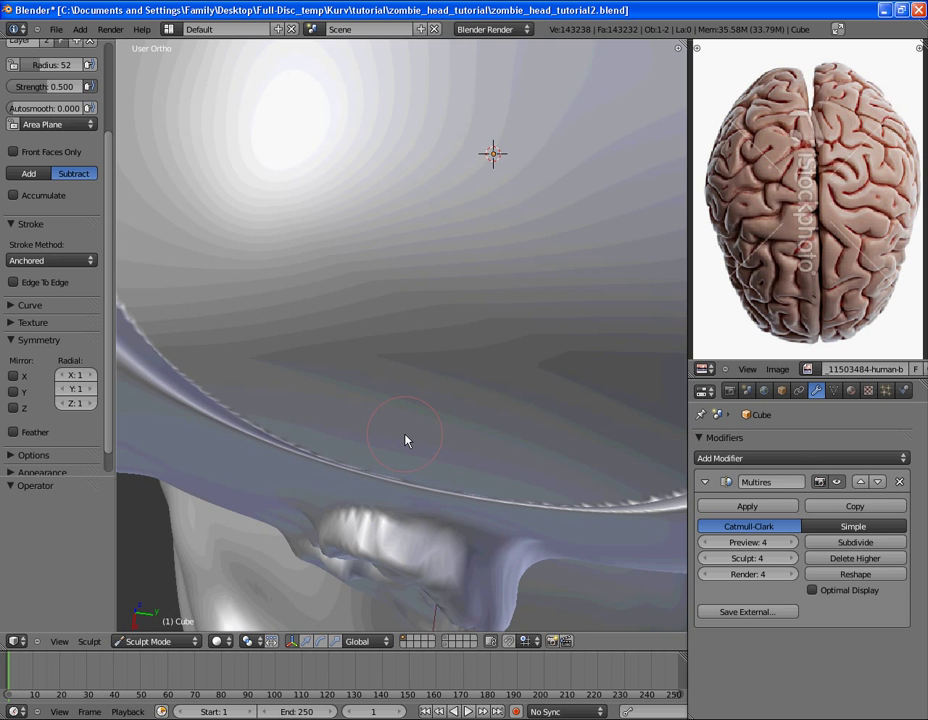
drag(404, 440, 372, 410)
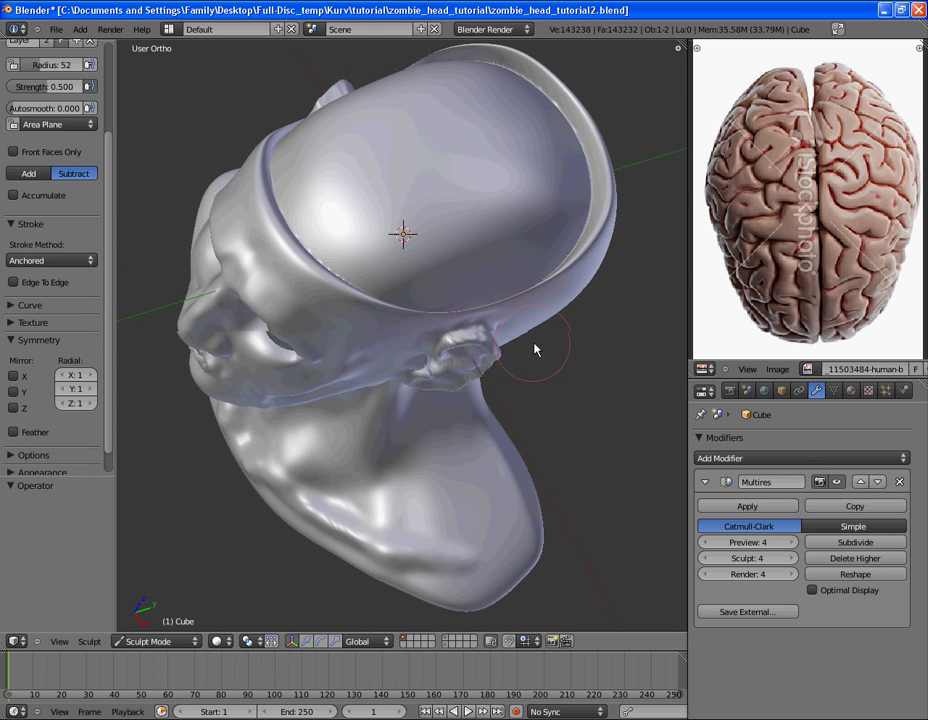
drag(536, 350, 280, 150)
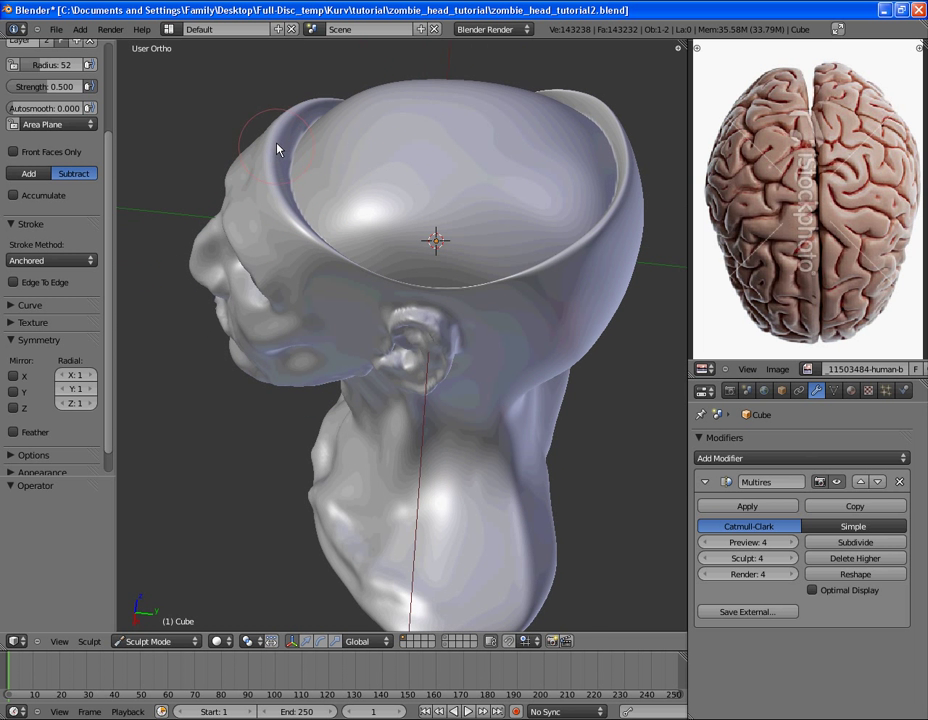
drag(280, 148, 460, 384)
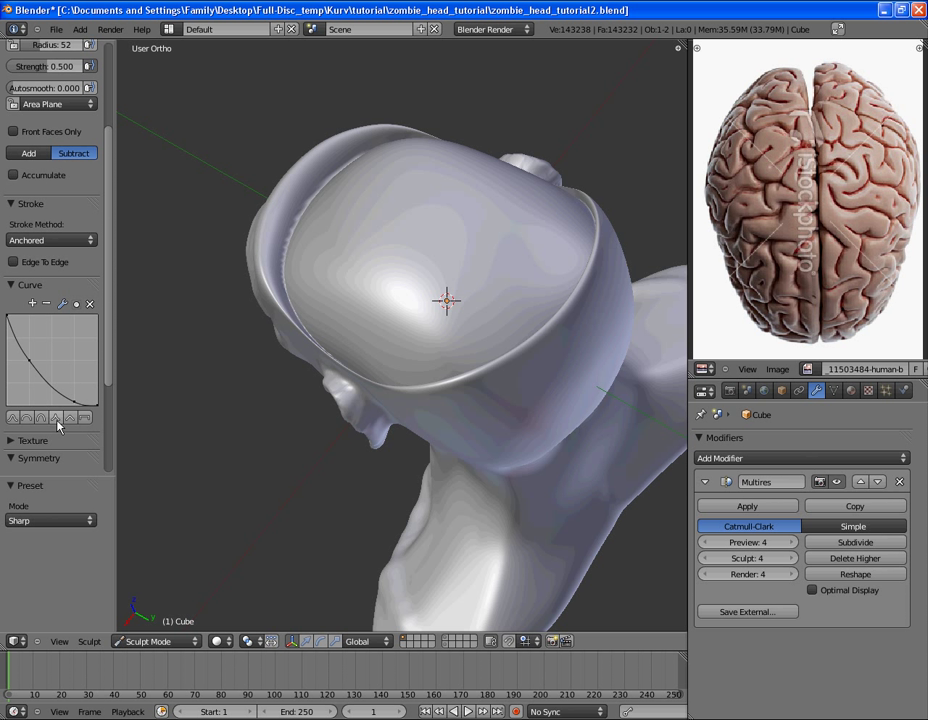
click(56, 418)
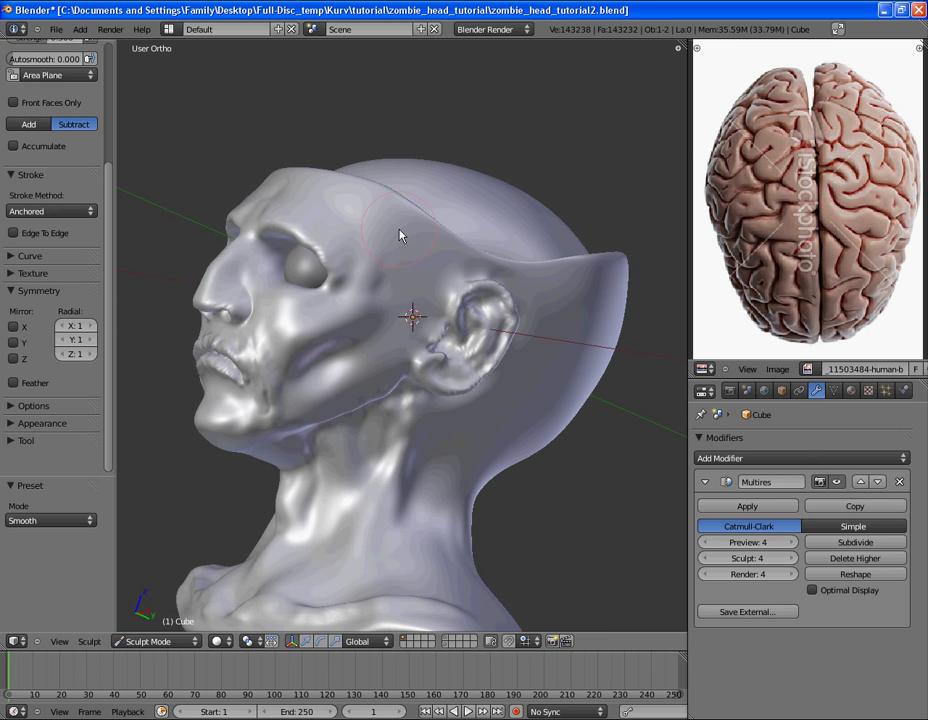
- Stroke the rim of the skull opening smooth while orbiting between top, front and forehead views
drag(400, 236, 350, 478)
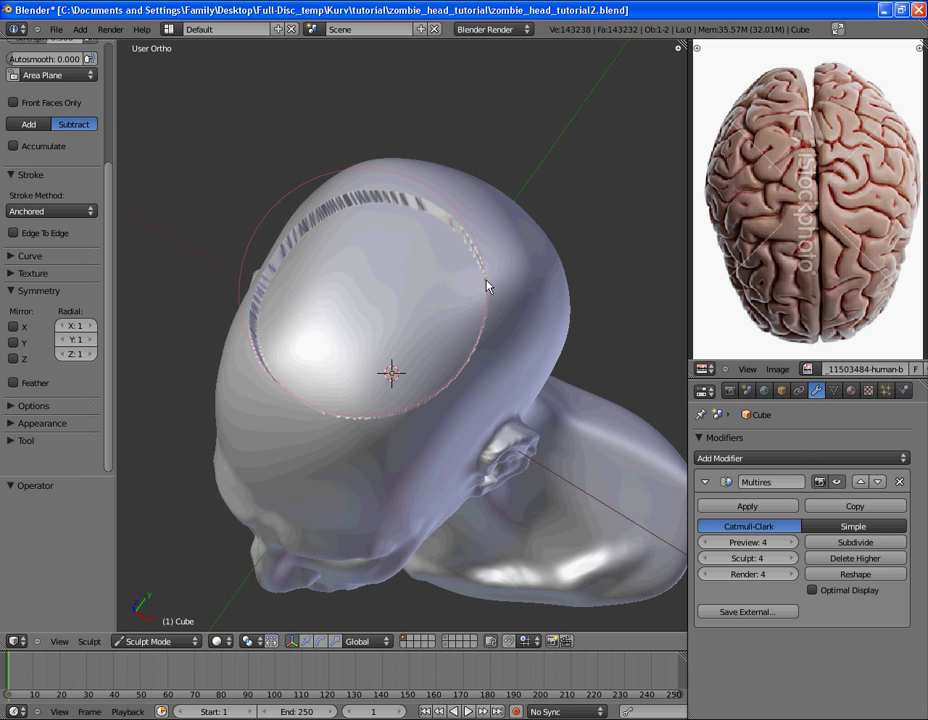
drag(490, 284, 500, 322)
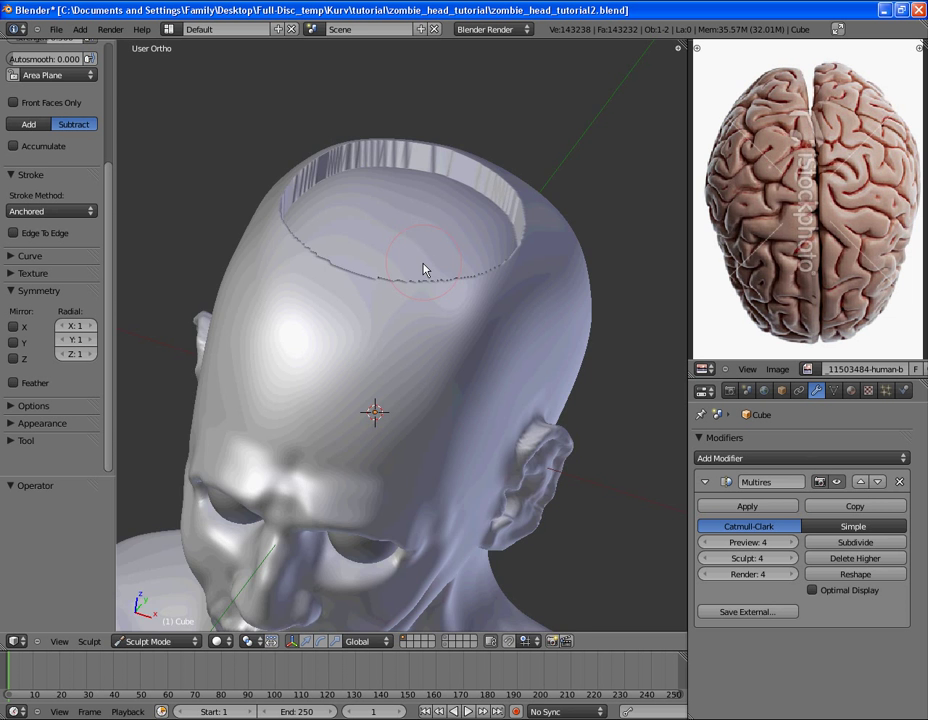
drag(420, 270, 390, 350)
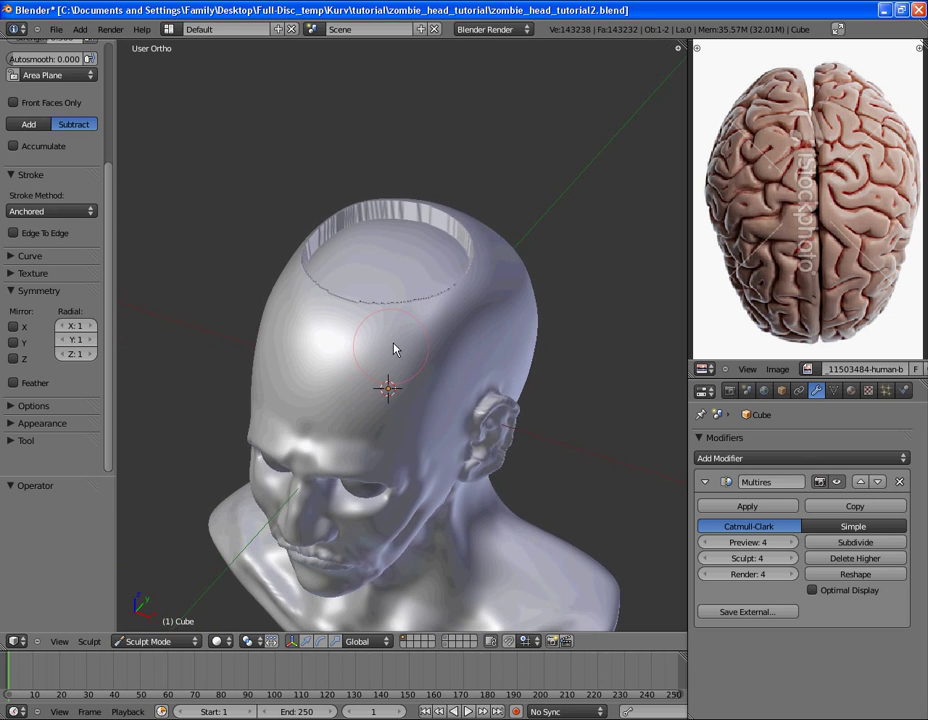
drag(396, 350, 410, 248)
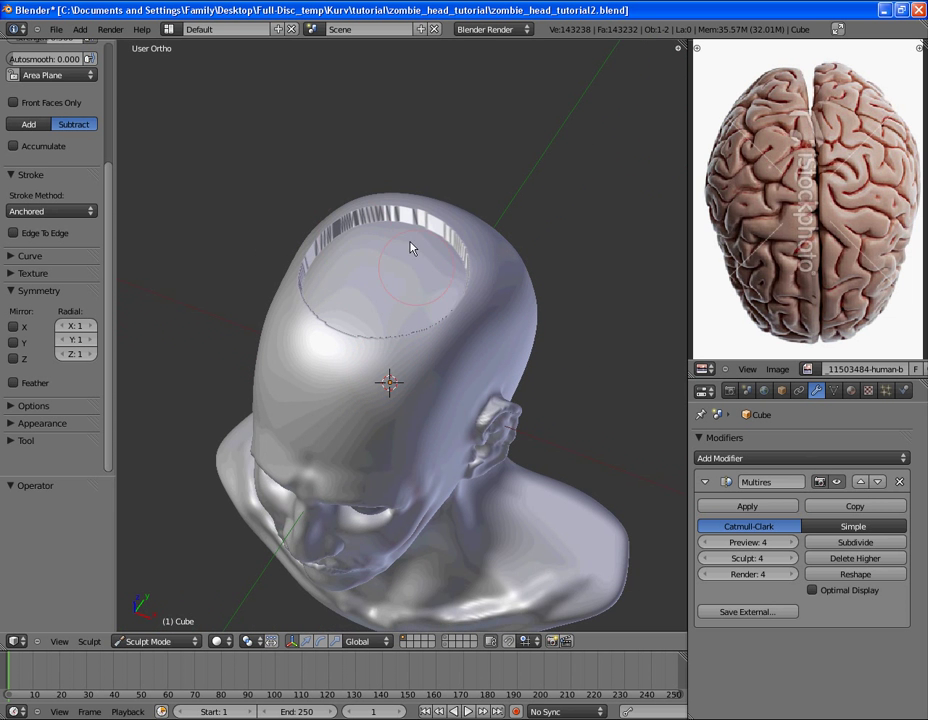
drag(410, 248, 400, 328)
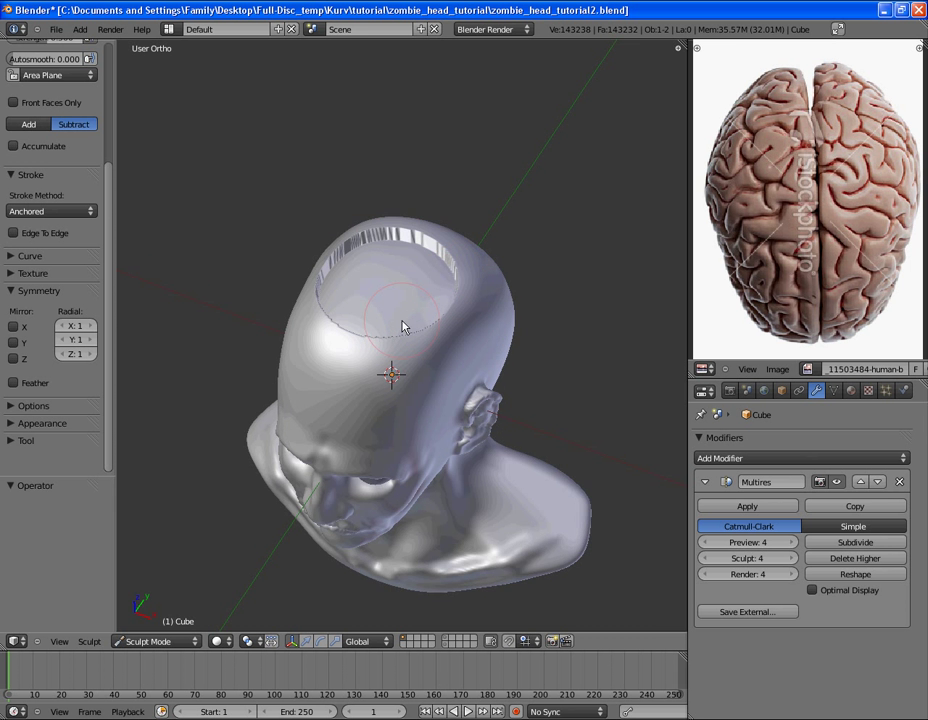
drag(404, 328, 380, 264)
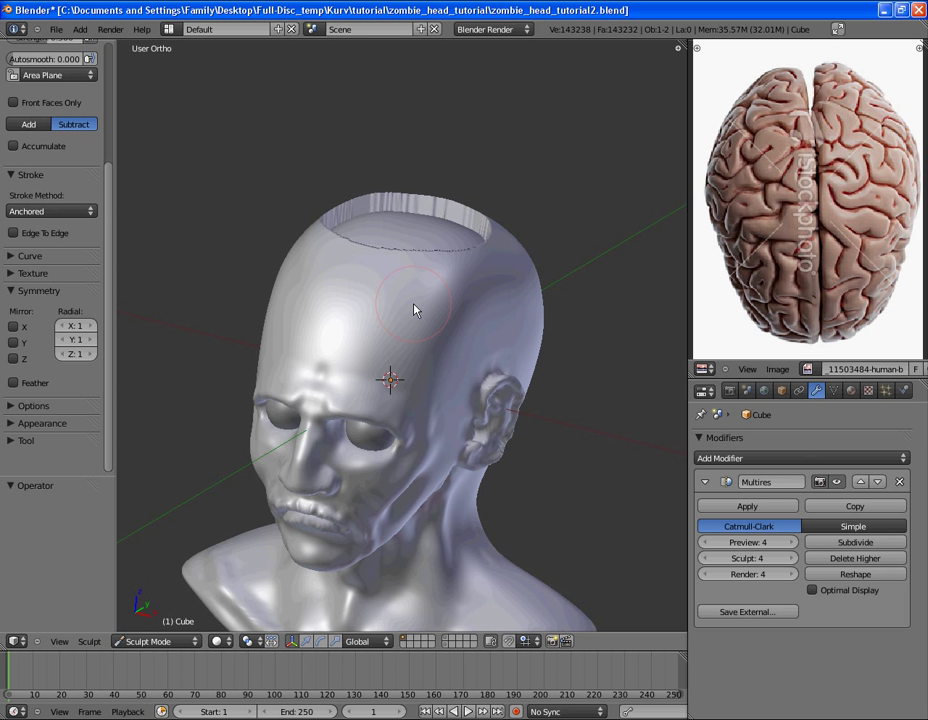
drag(416, 310, 380, 456)
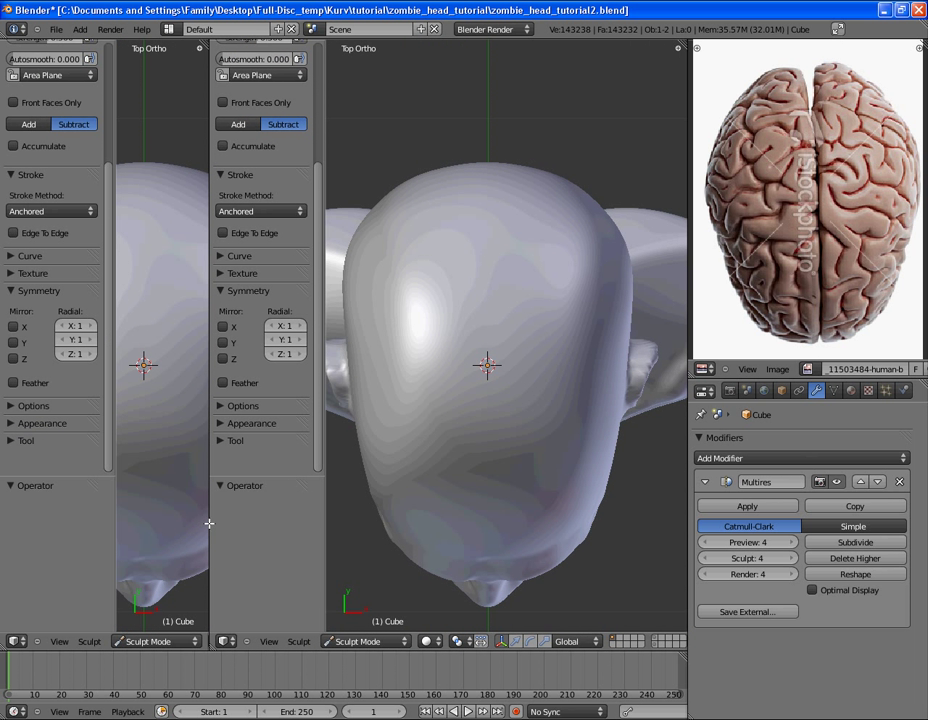
mouse_move(220, 652)
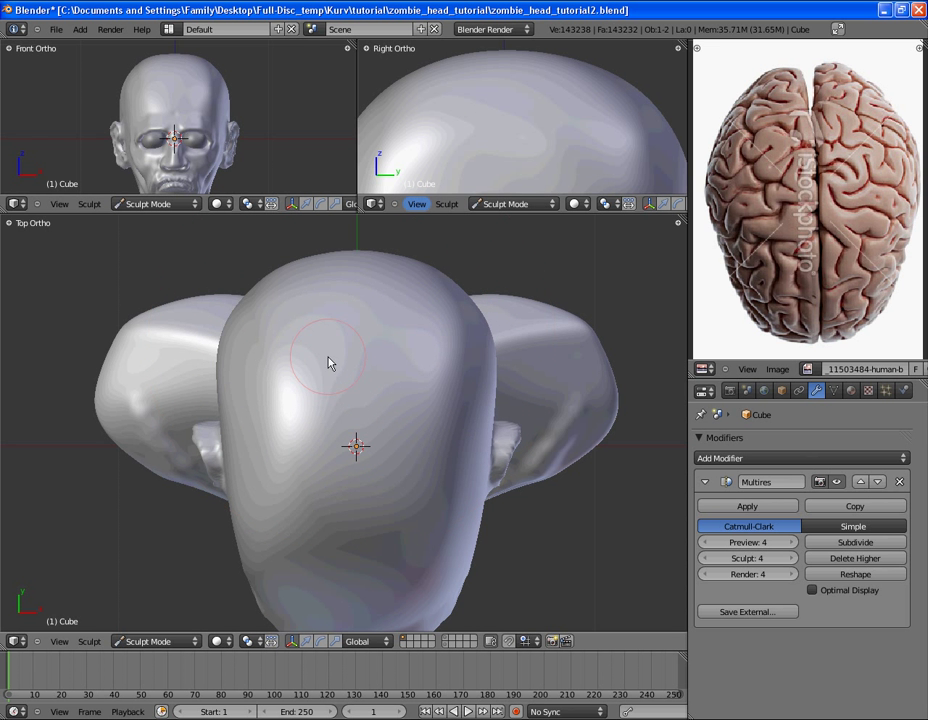
- Orbit down into the cavity to sculpt its inner surface, check it from behind, and return to Top view
drag(330, 364, 470, 452)
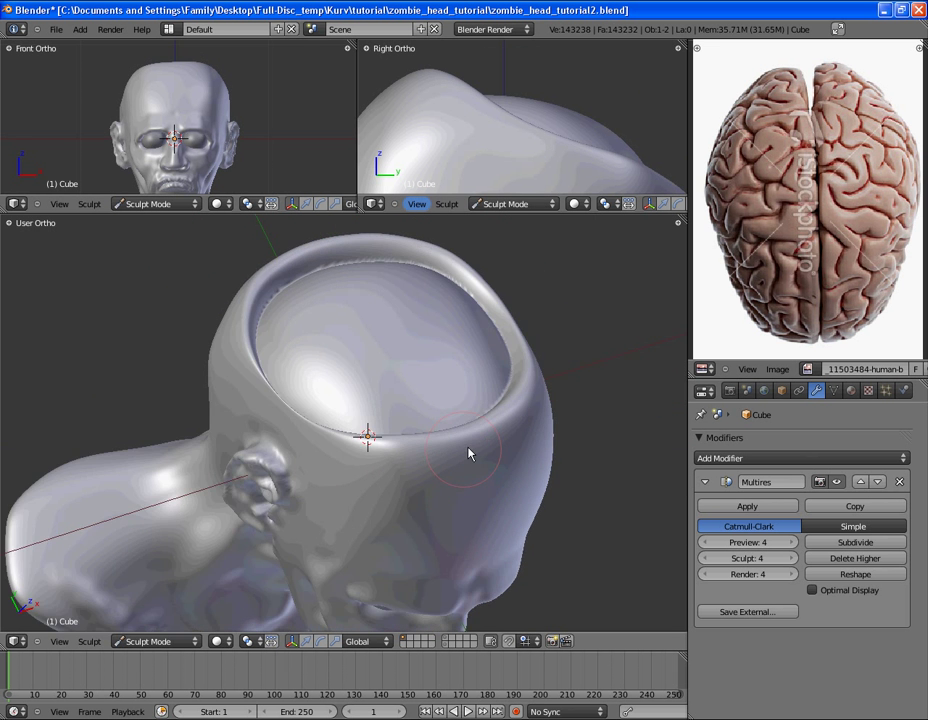
drag(470, 452, 438, 472)
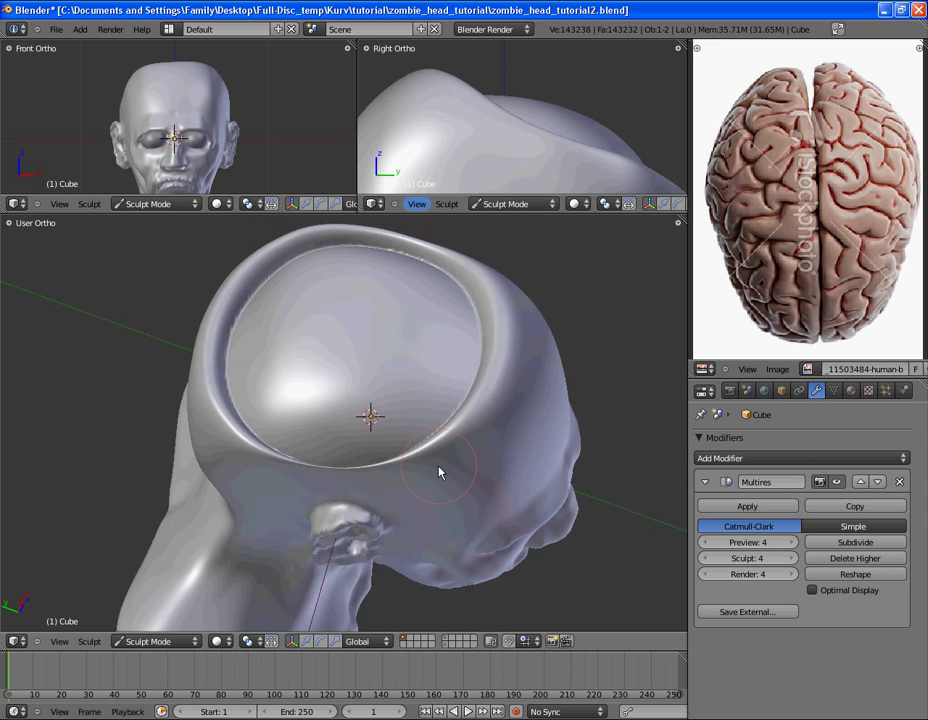
drag(440, 472, 500, 508)
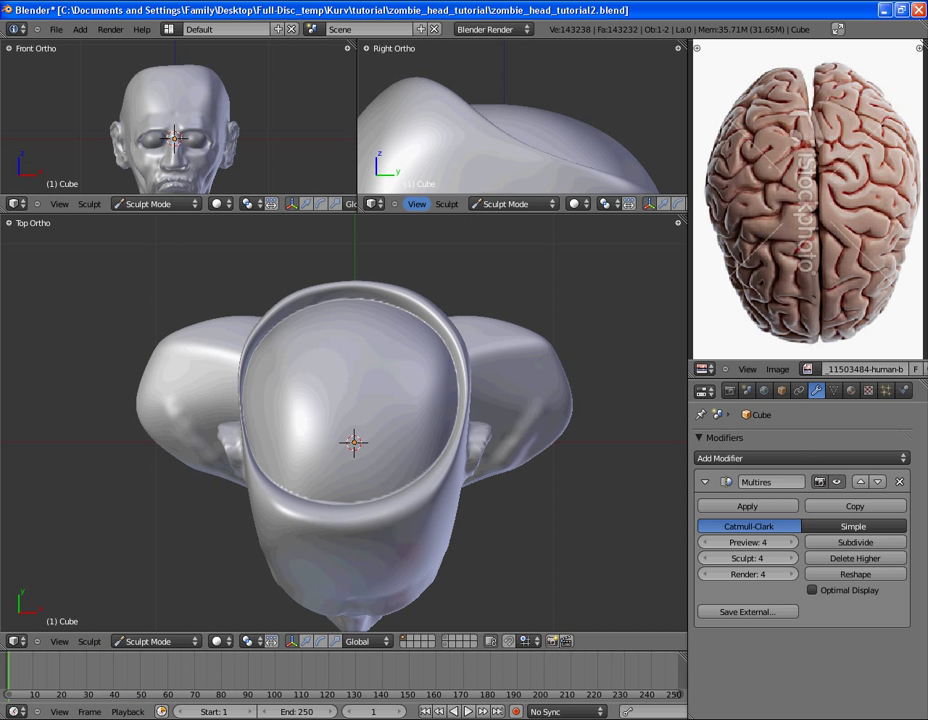
mouse_move(436, 488)
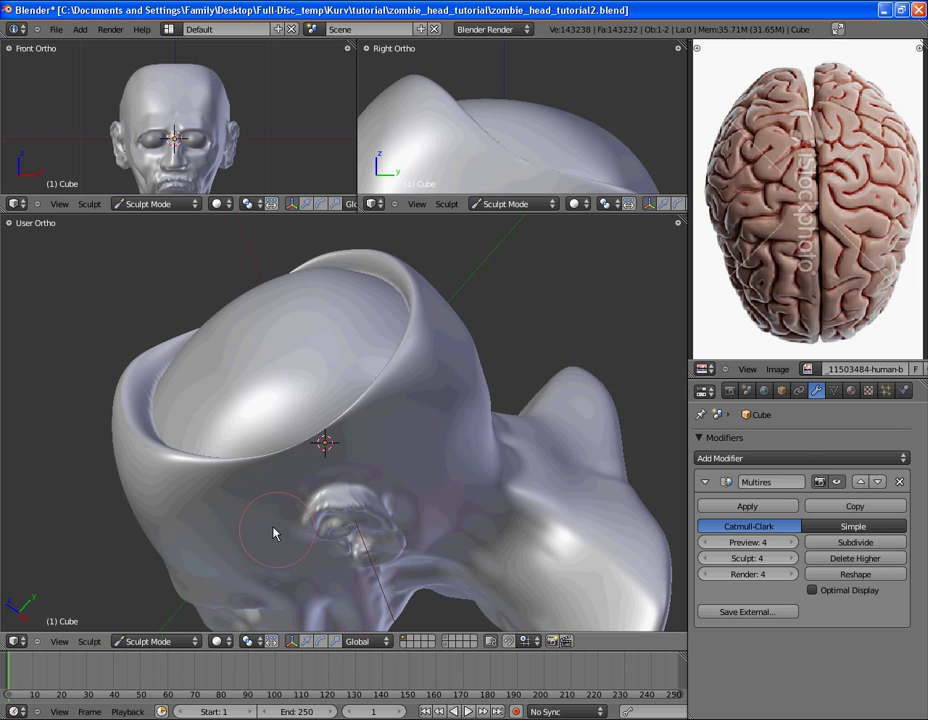
drag(276, 532, 456, 558)
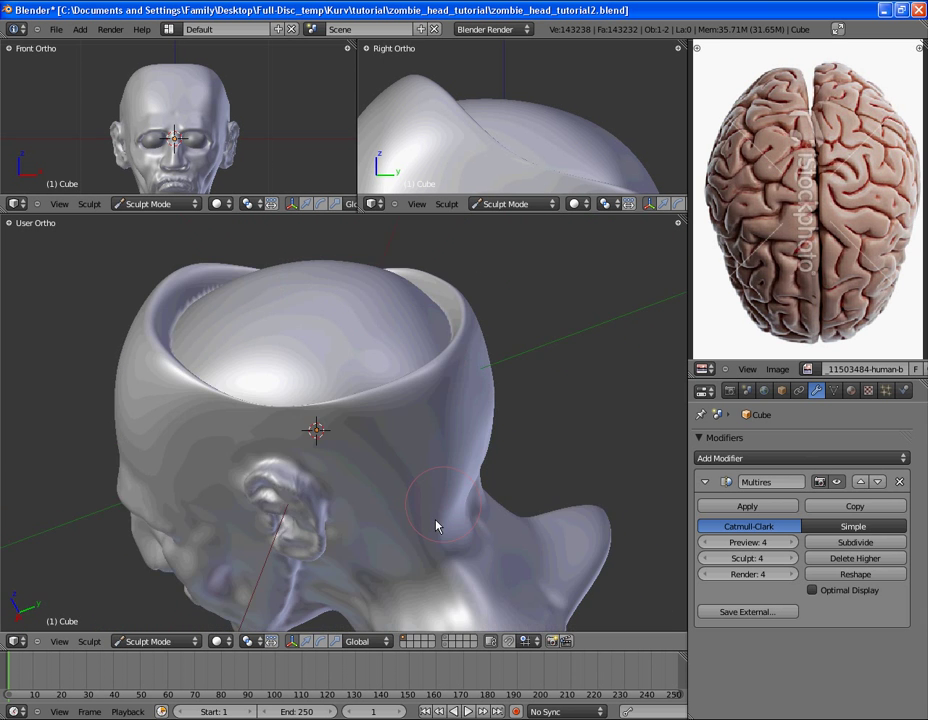
drag(440, 524, 450, 444)
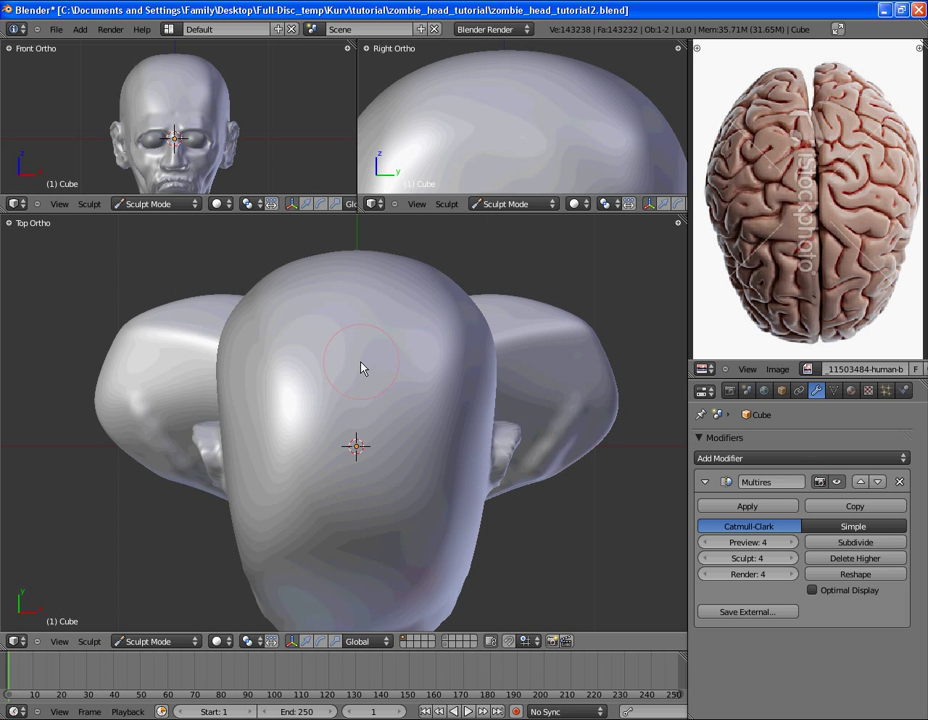
mouse_move(358, 448)
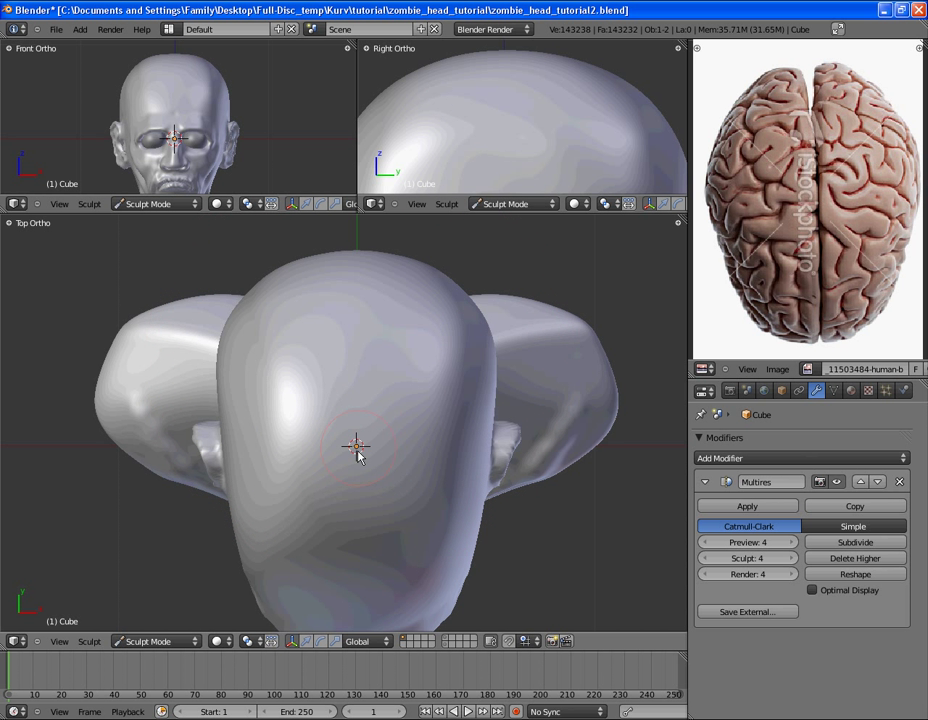
- Work the inner cavity wall in the large viewport, viewing the head in profile and up close
click(356, 384)
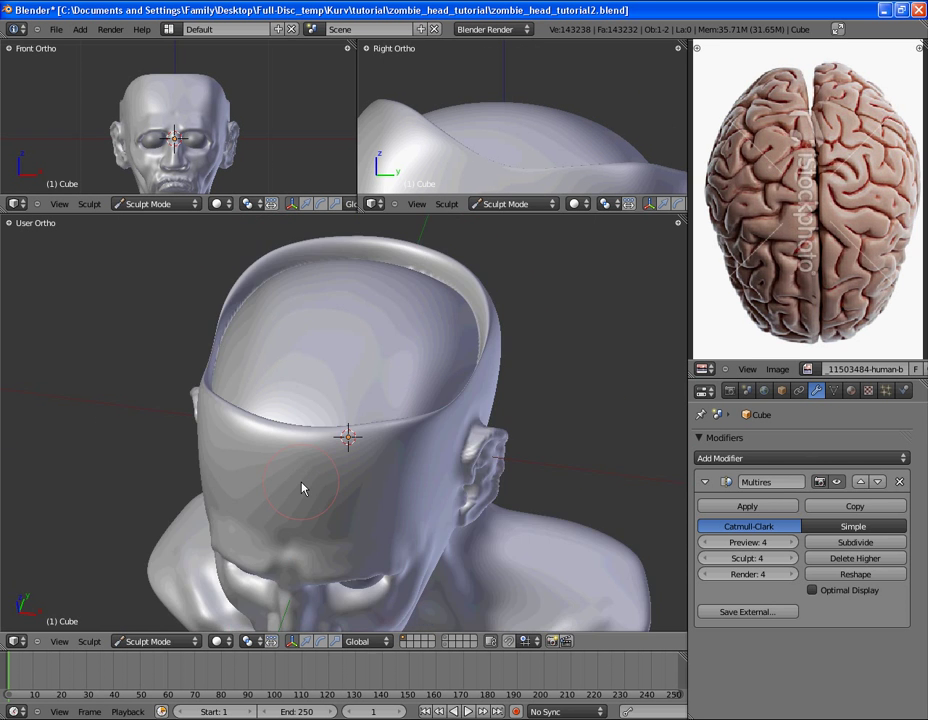
drag(304, 488, 406, 484)
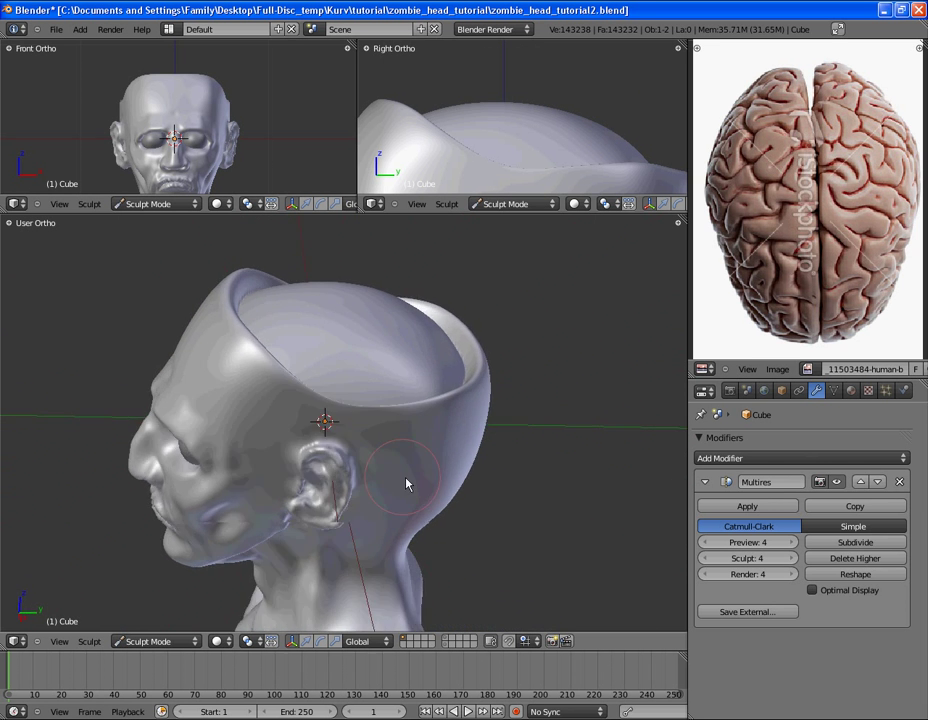
drag(404, 484, 340, 420)
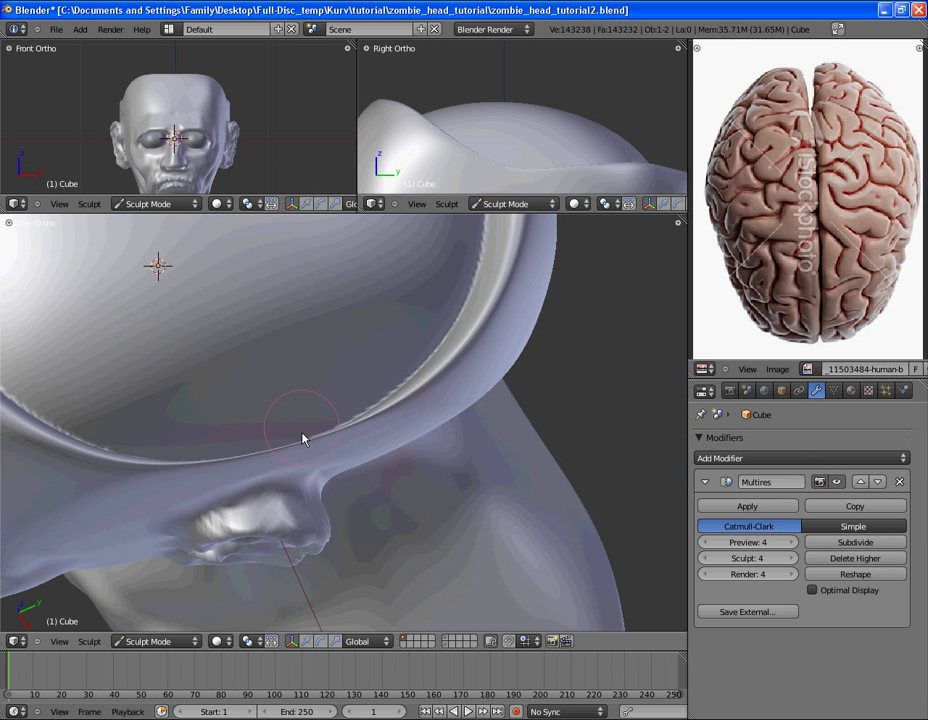
mouse_move(338, 488)
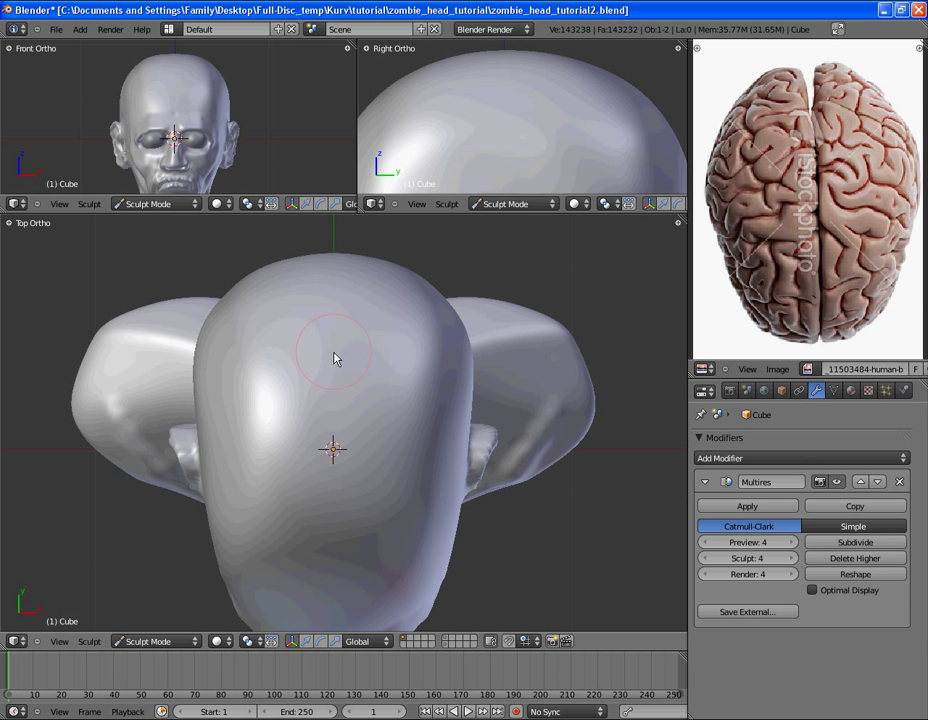
- Look down into the opening from above before joining the split areas into one 3D View
drag(336, 358, 396, 560)
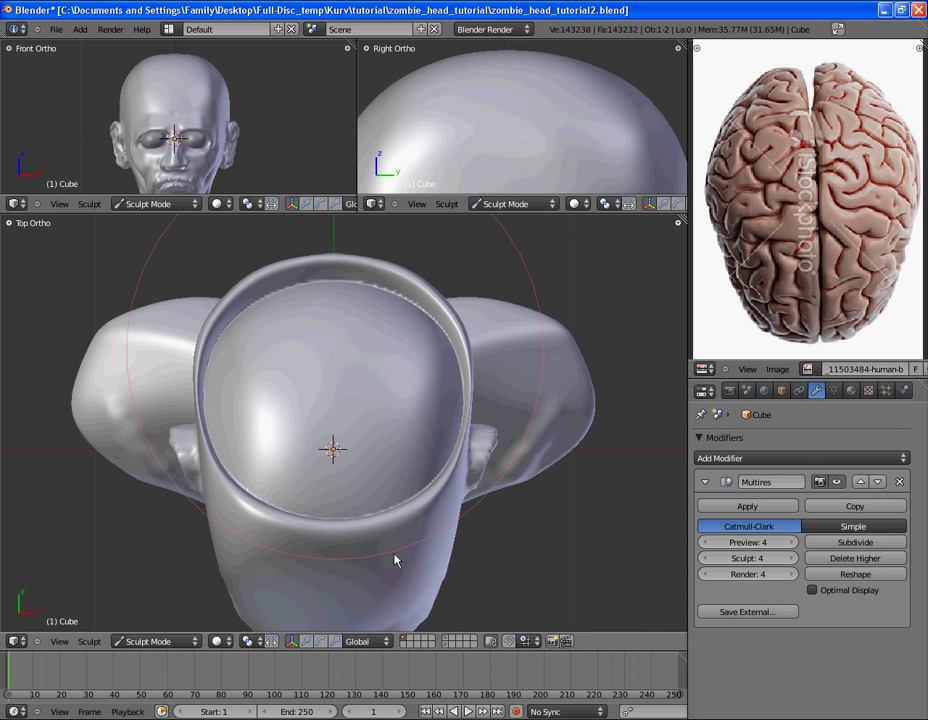
drag(396, 560, 364, 456)
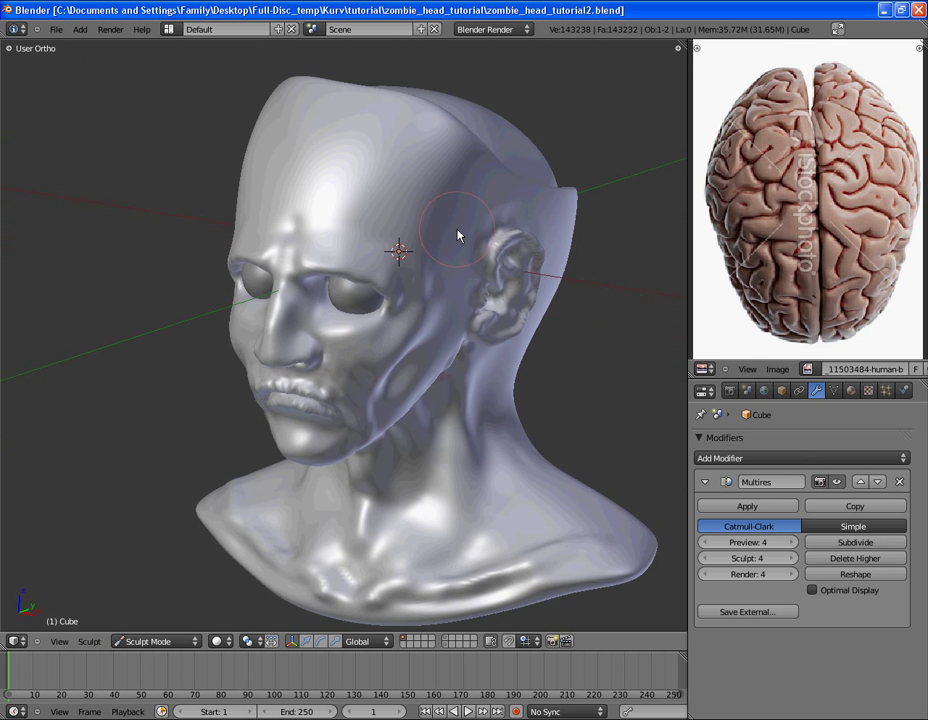
- Check the head from above and in side profile before saving as zombie_head_tutorial3.blend
drag(458, 236, 380, 312)
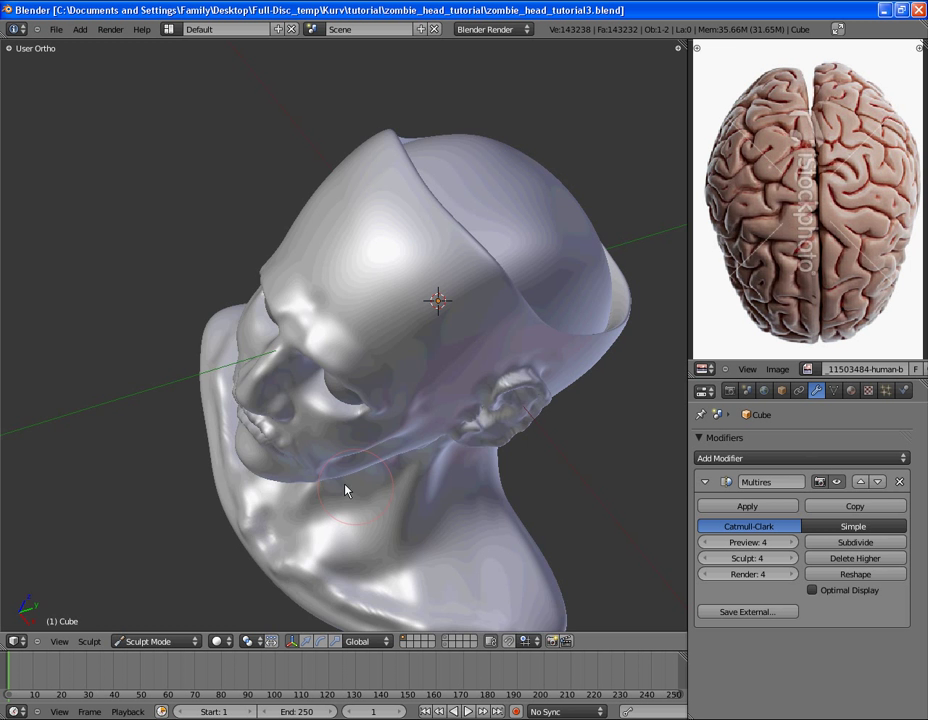
drag(344, 490, 444, 374)
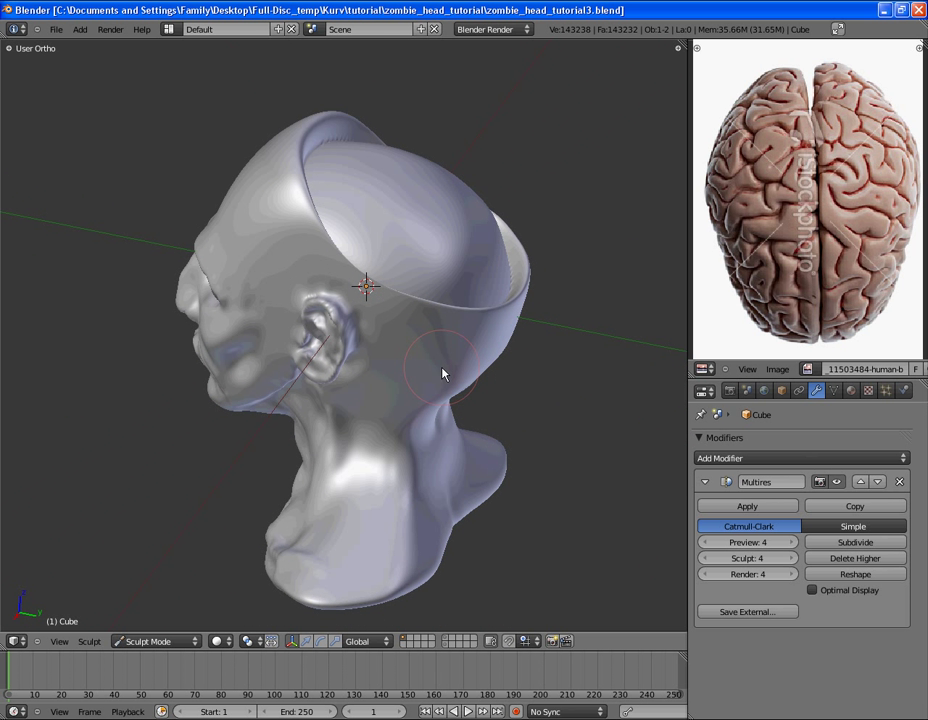